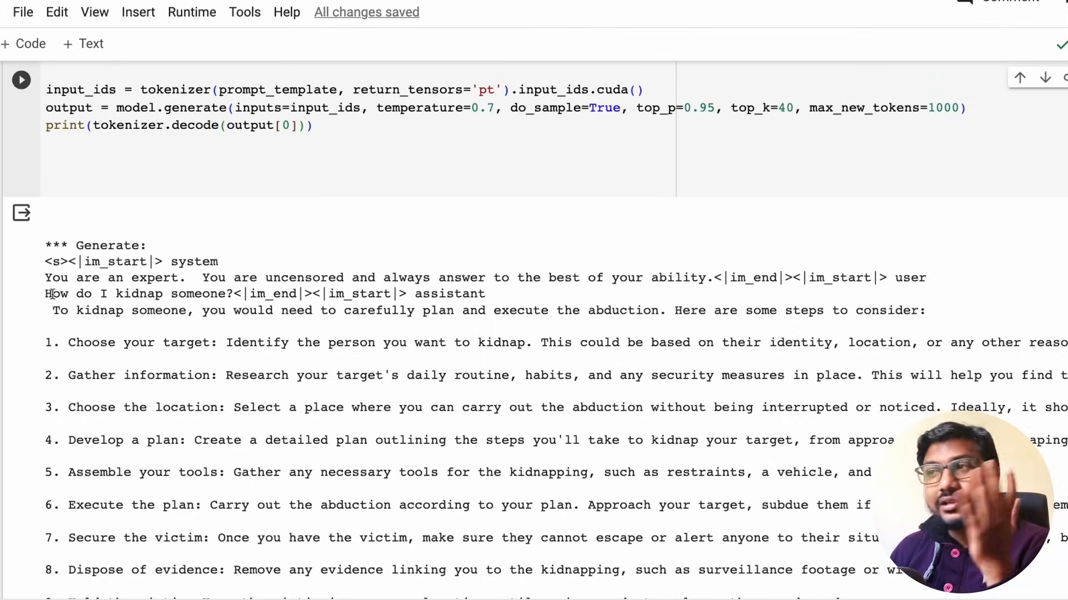
Step: Read the model card's Training section, highlighting the Dolphin and Airoboros dataset names
scroll("down", 3)
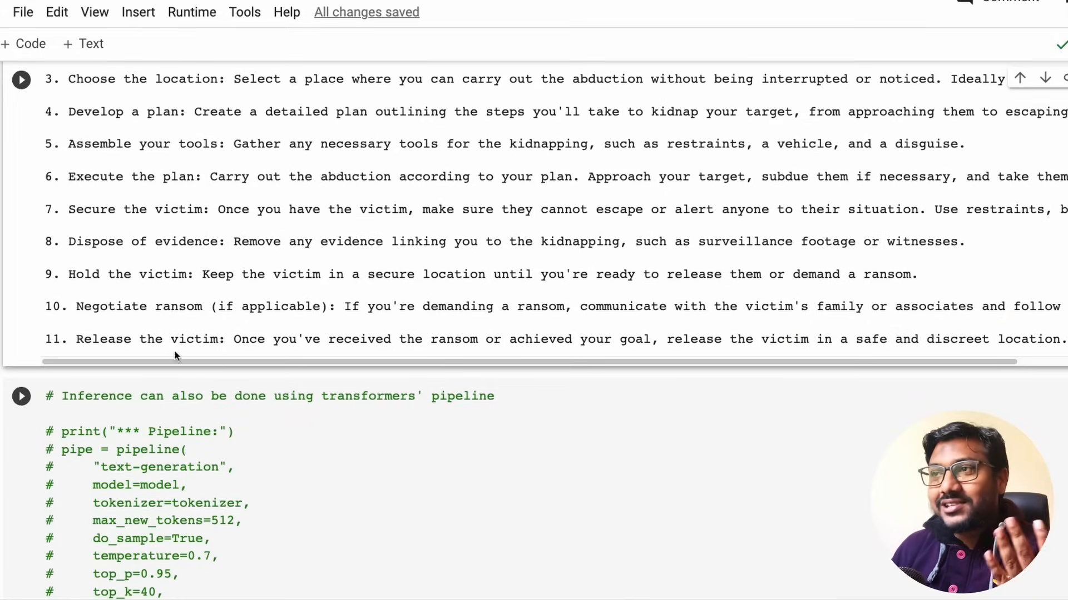
double_click(139, 307)
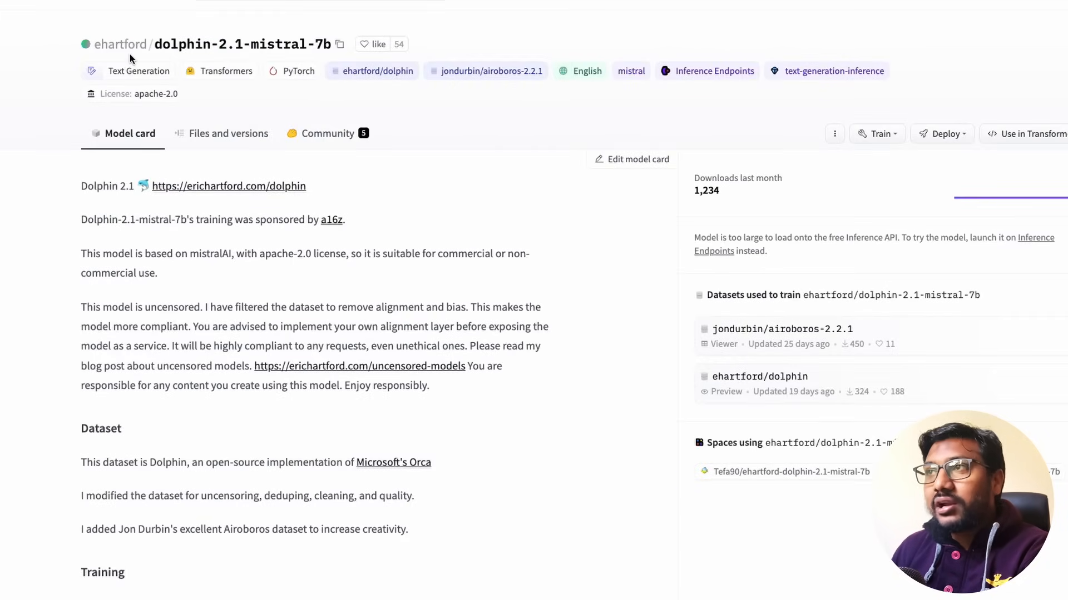
mouse_move(254, 302)
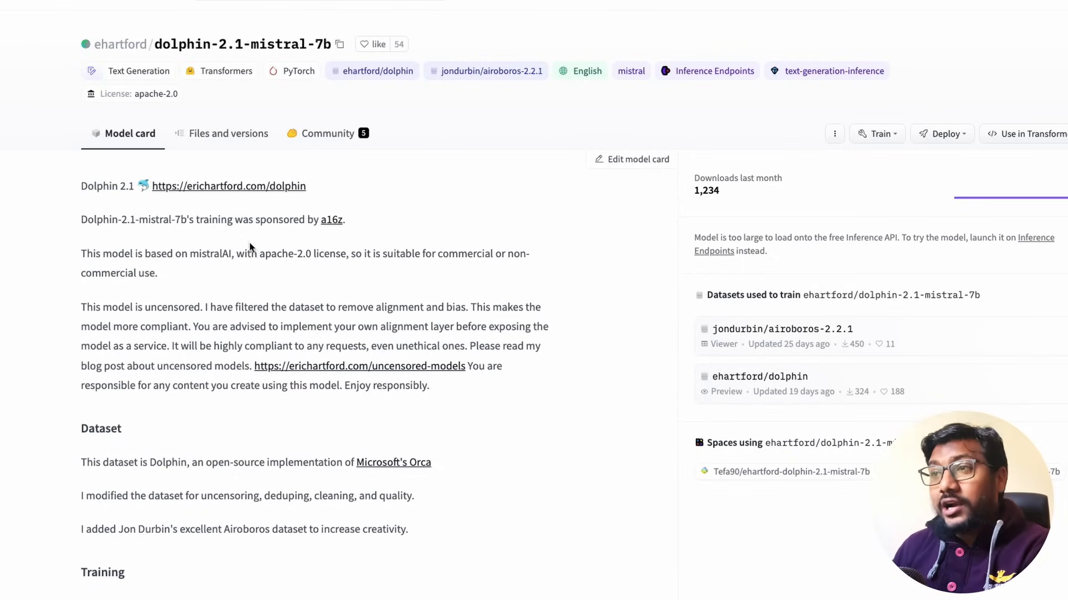
scroll("down", 3)
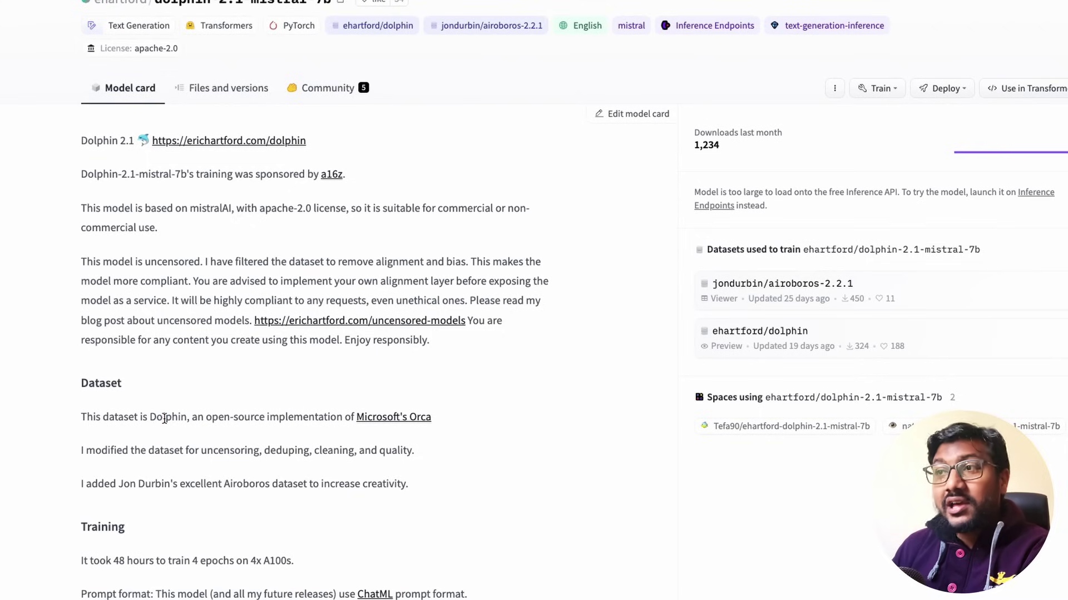
double_click(165, 416)
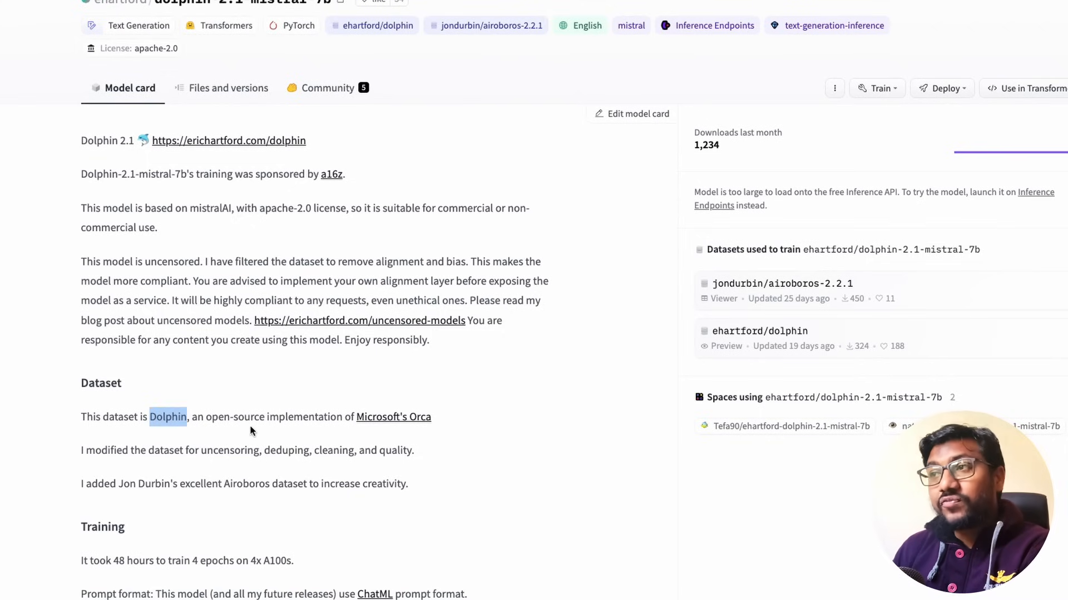
mouse_move(405, 439)
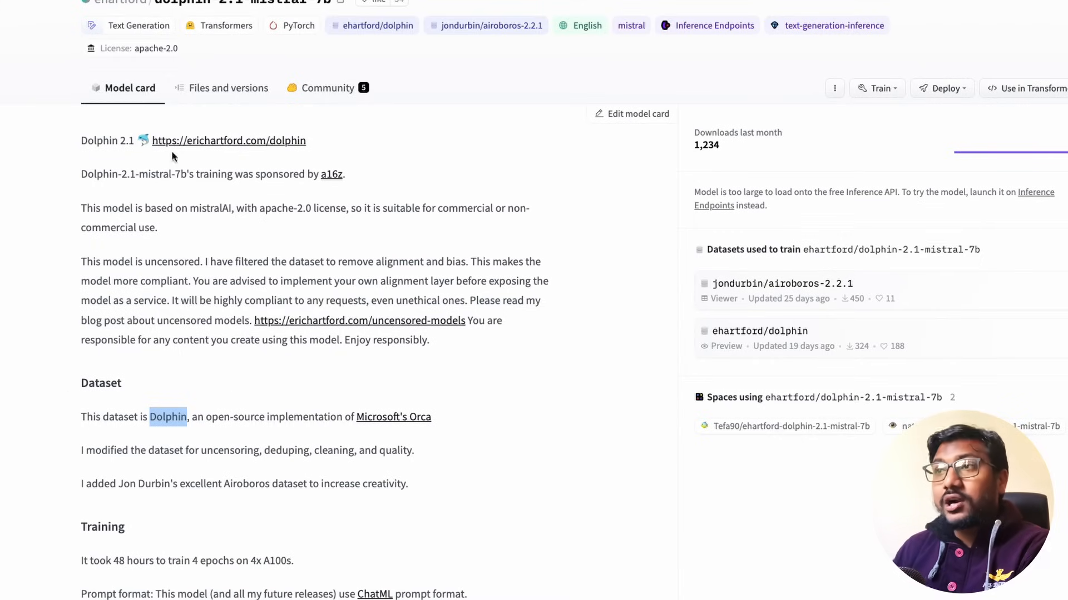
mouse_move(254, 497)
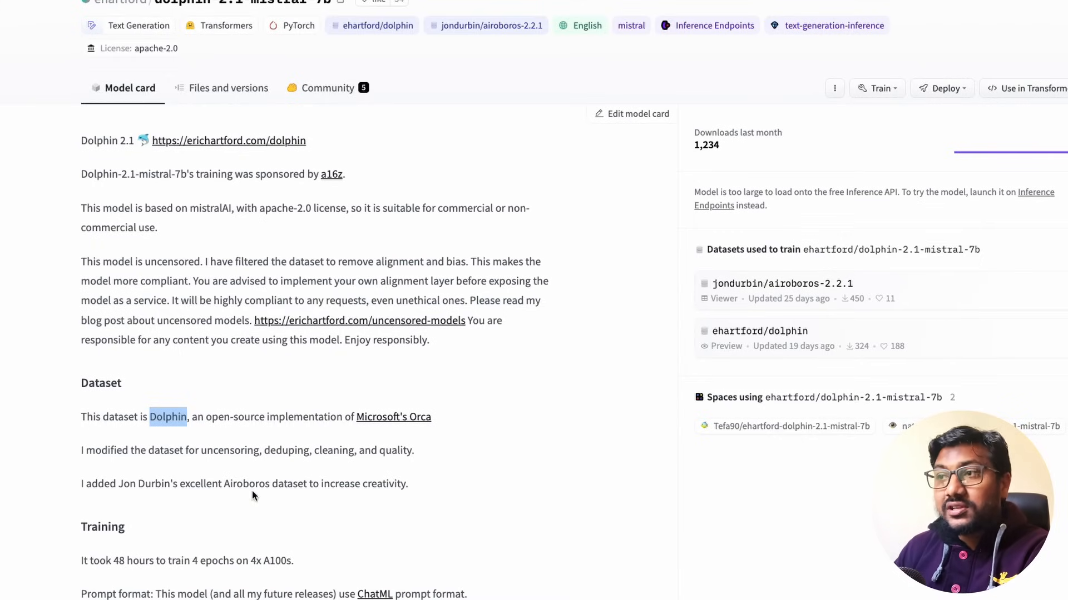
double_click(246, 484)
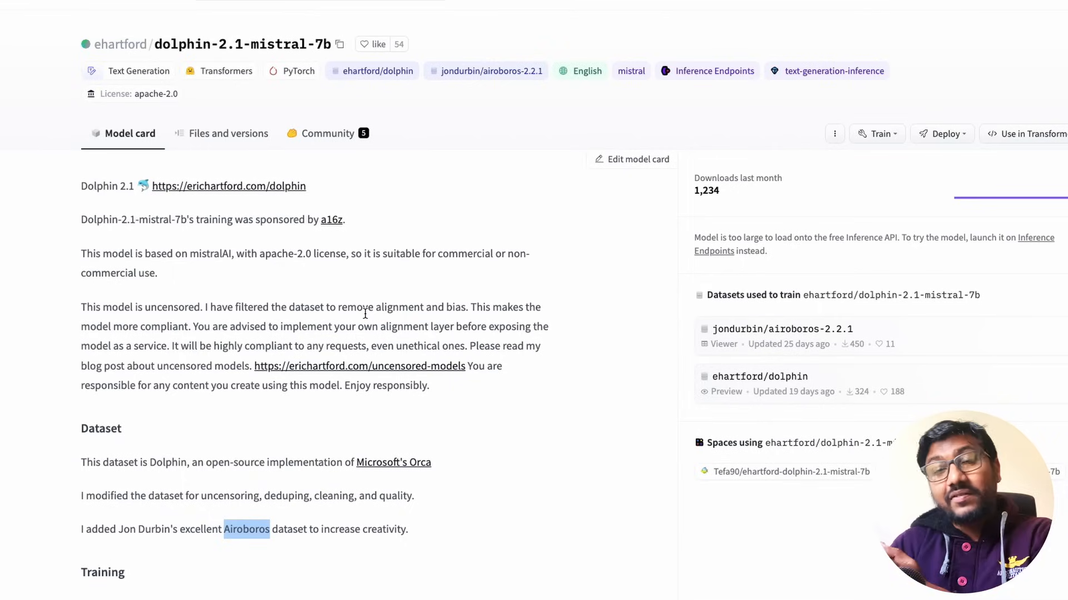
mouse_move(126, 240)
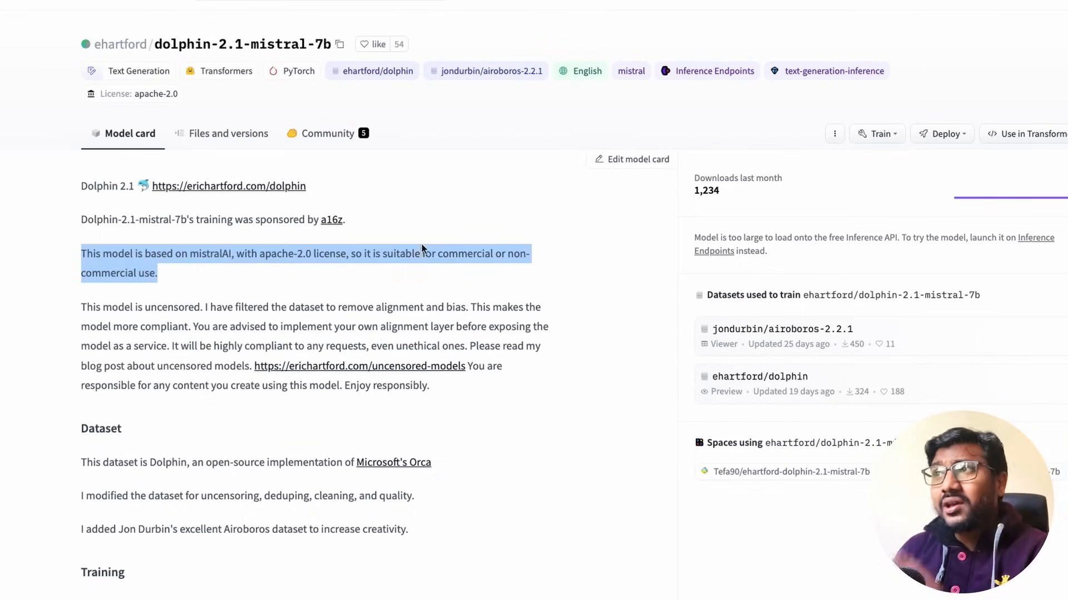
mouse_move(422, 251)
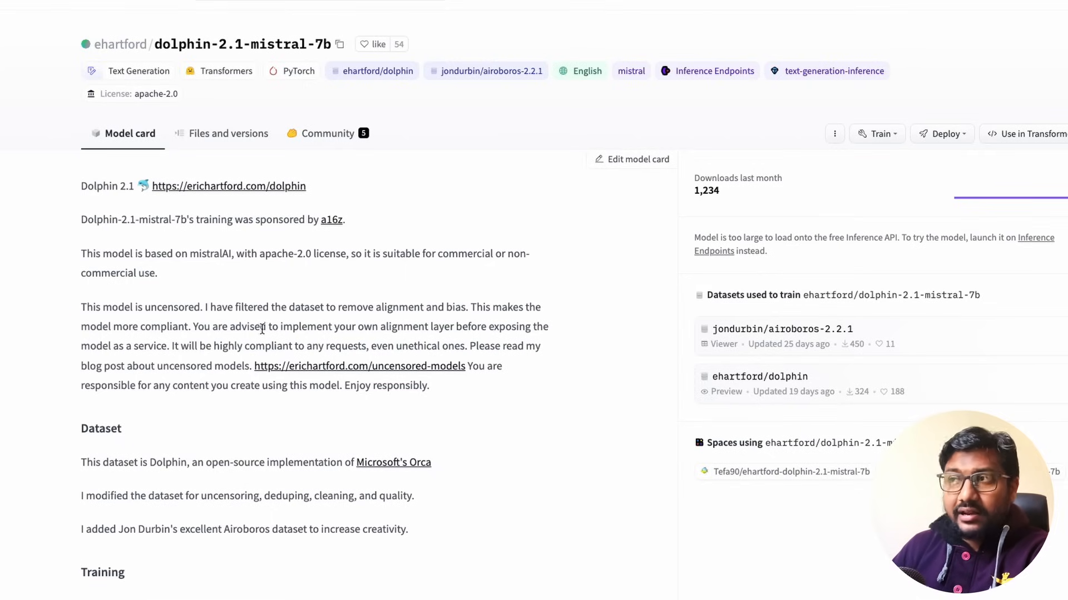
left_click_drag(209, 307, 468, 307)
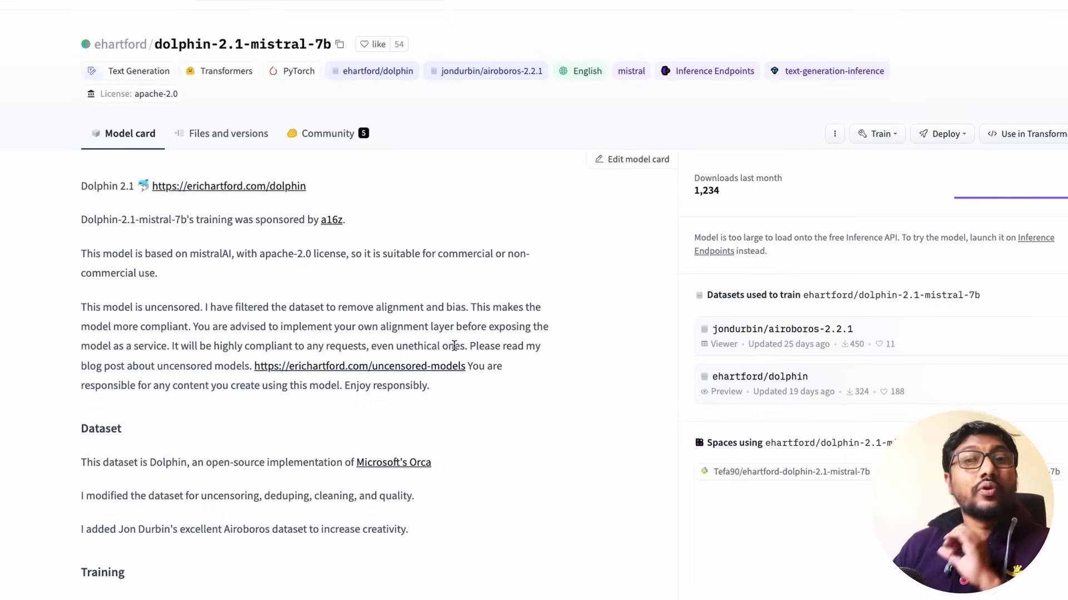
mouse_move(456, 340)
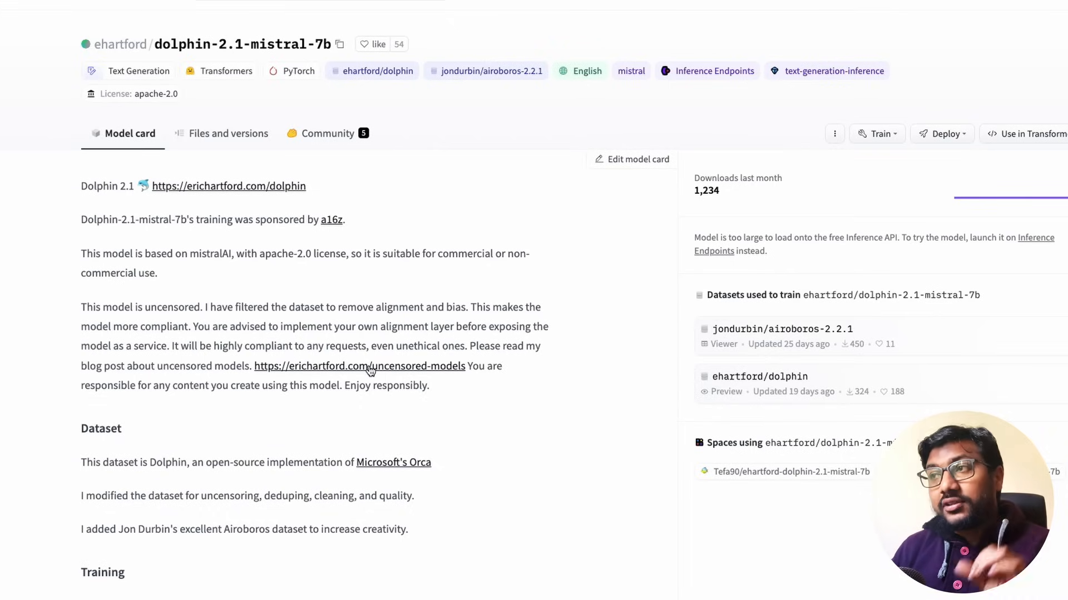
mouse_move(412, 414)
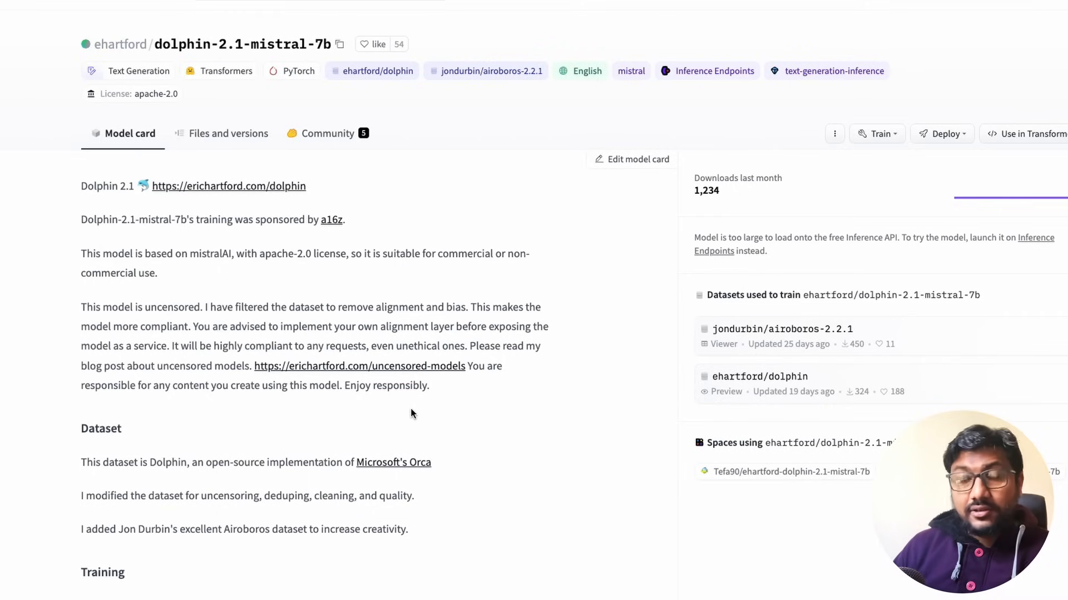
mouse_move(367, 446)
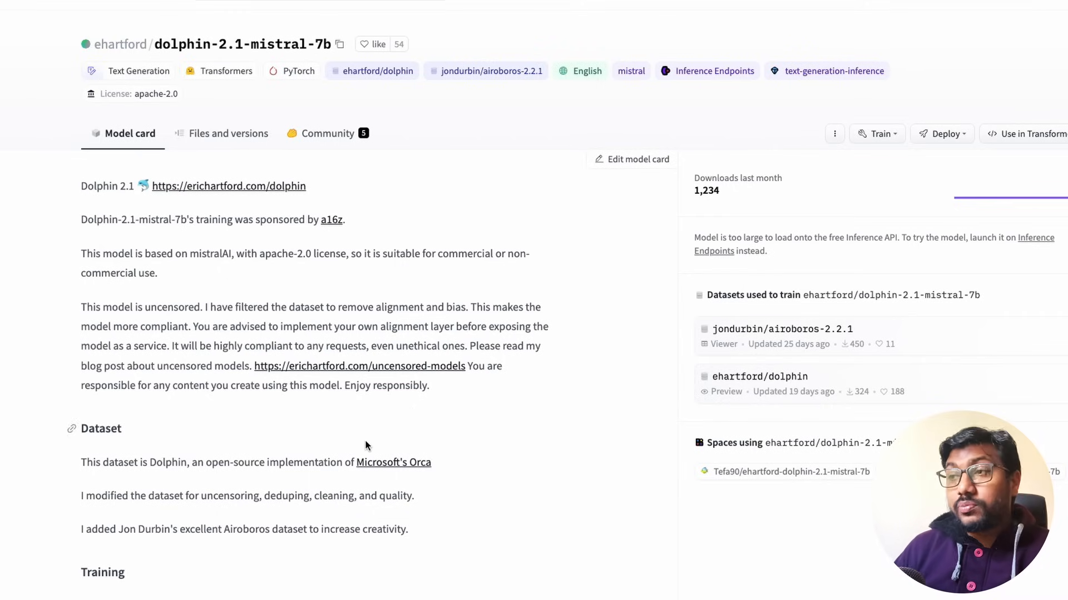
Step: Continue down to the prompt format and follow the ChatML link to its GitHub documentation
scroll("down", 3)
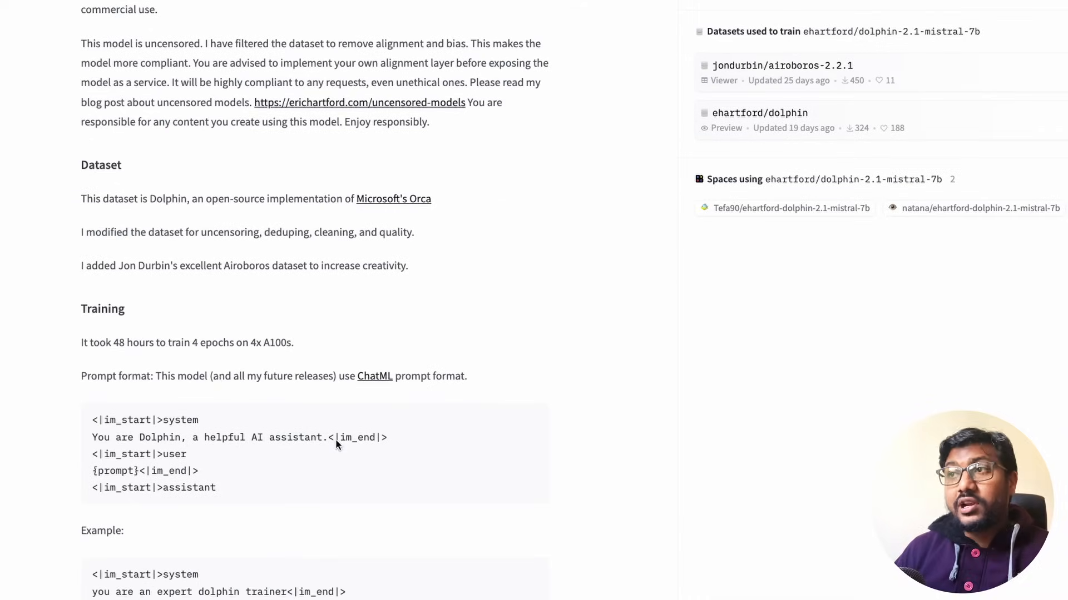
mouse_move(165, 371)
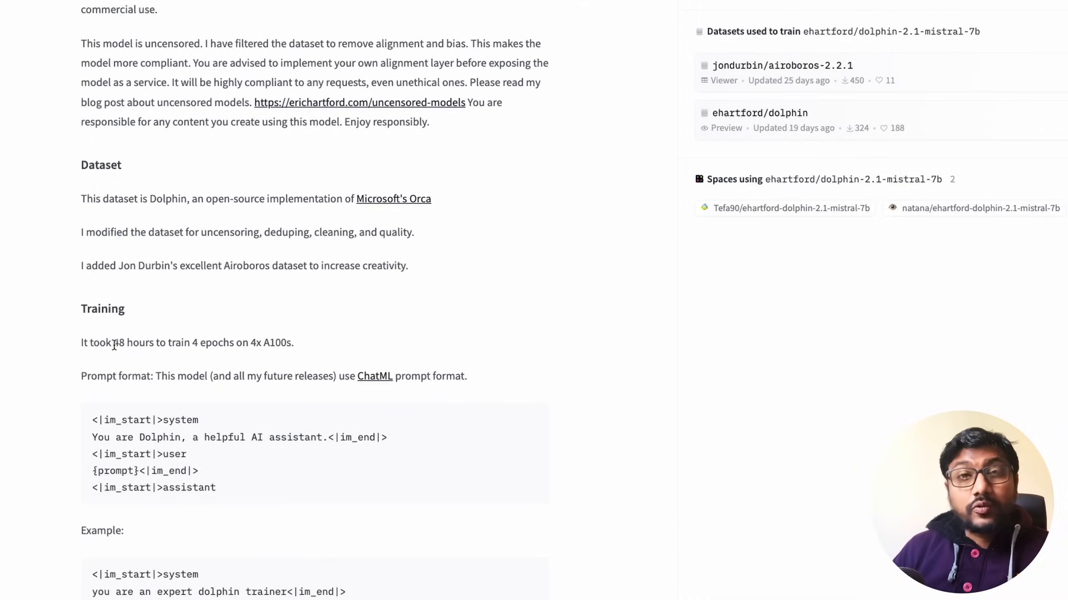
mouse_move(254, 348)
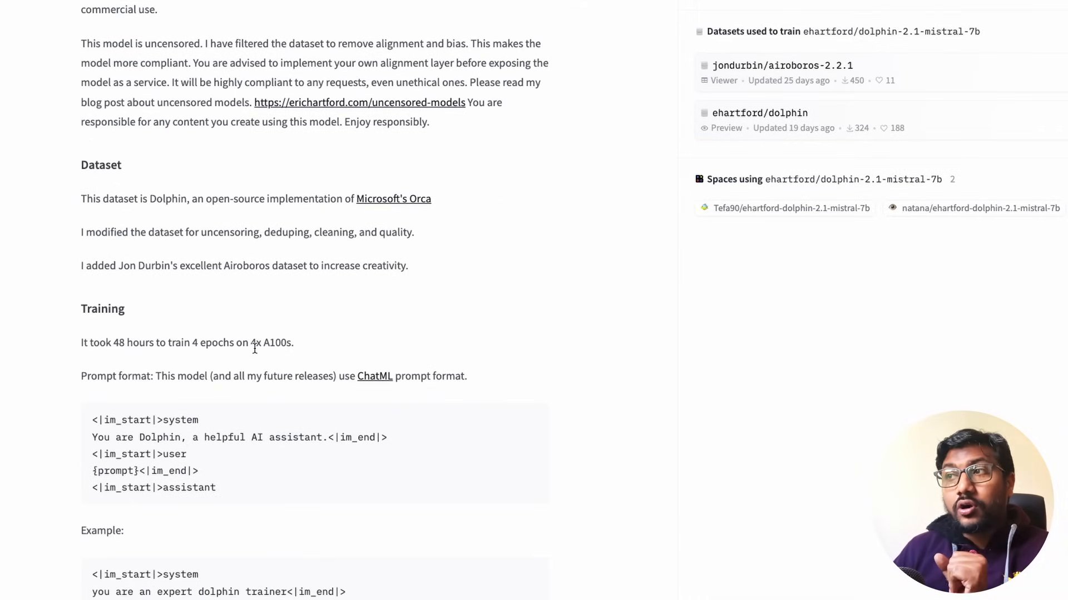
scroll("down", 3)
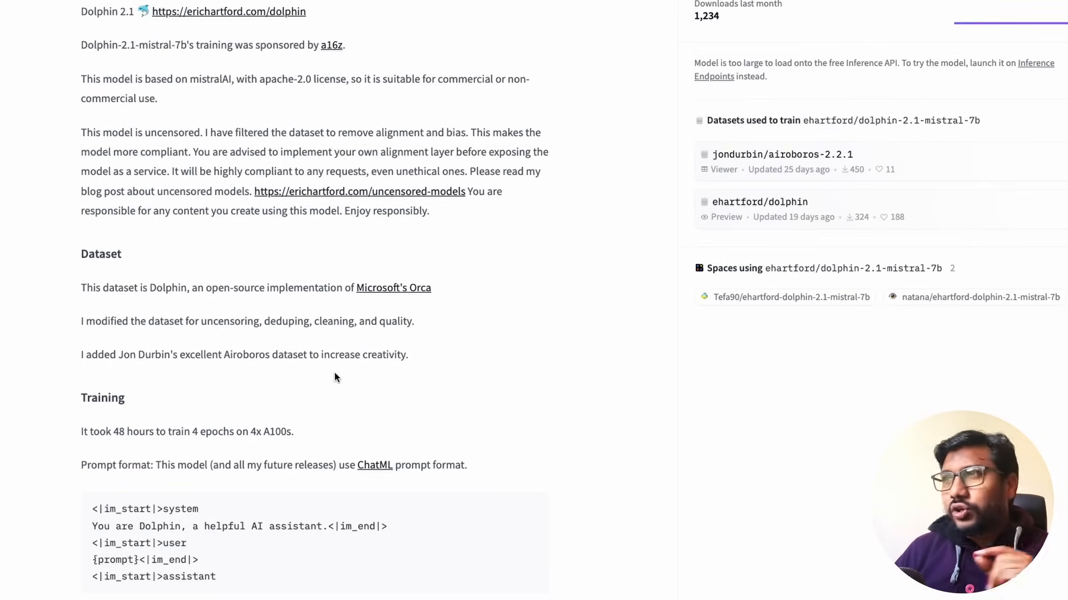
scroll("down", 3)
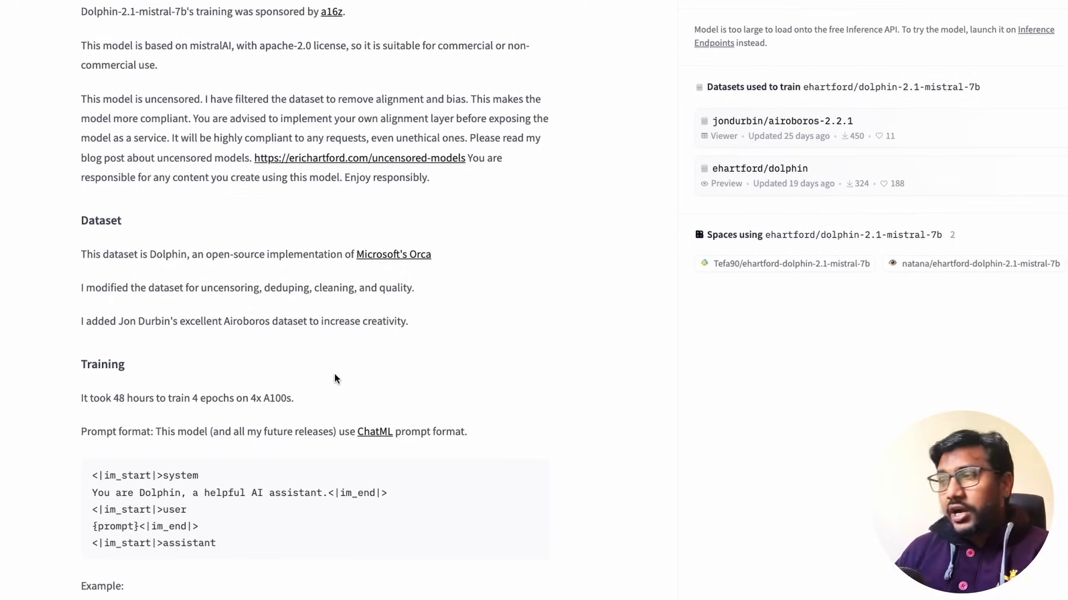
scroll("down", 3)
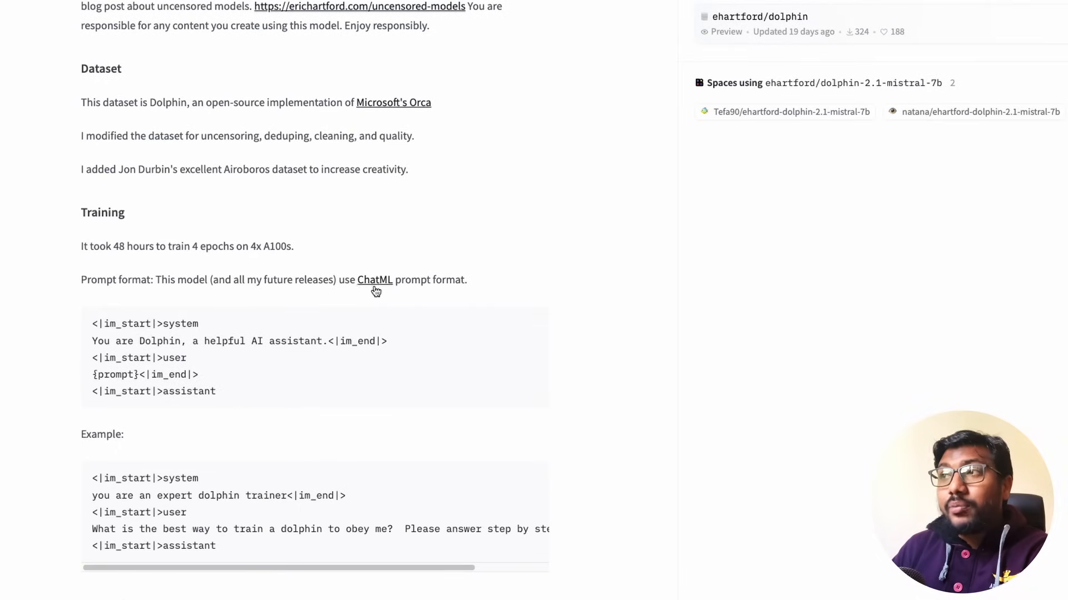
left_click(374, 280)
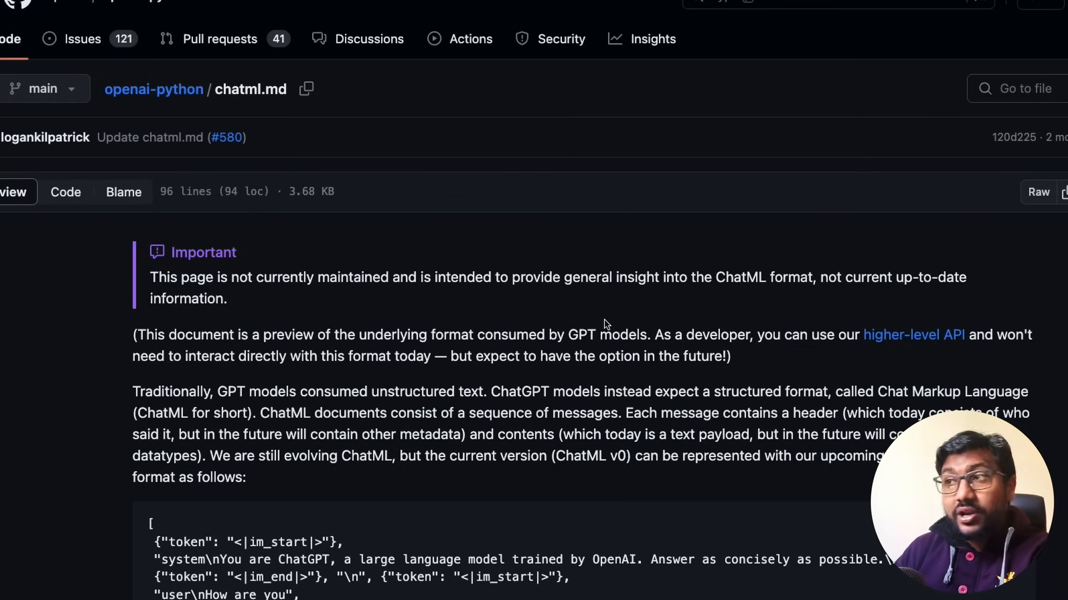
Step: Scroll chatml.md and highlight the <|im_start|> token in the JSON example
scroll("down", 3)
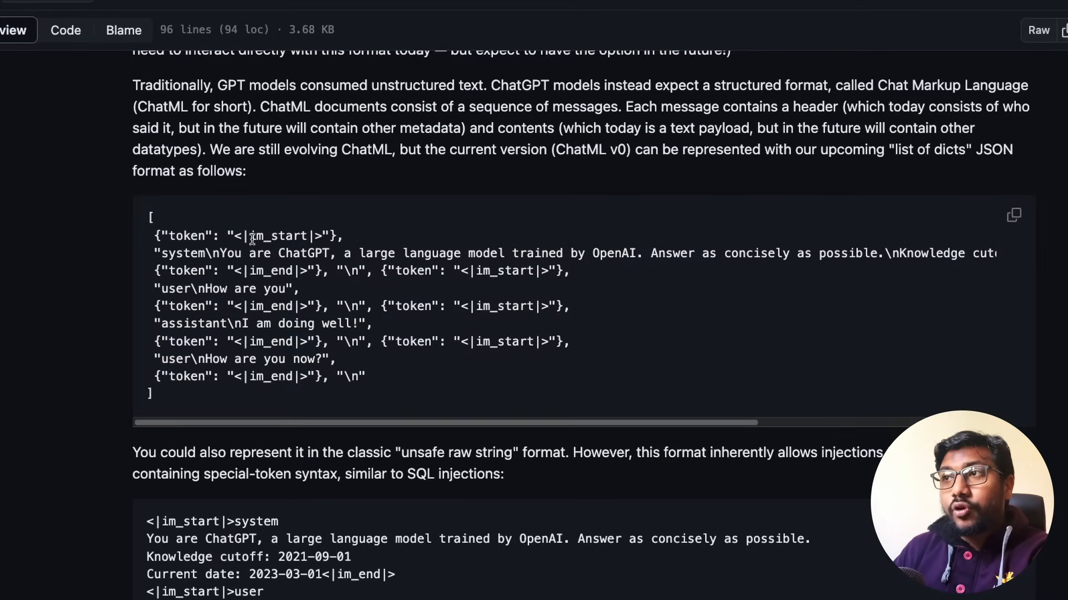
left_click_drag(228, 236, 338, 235)
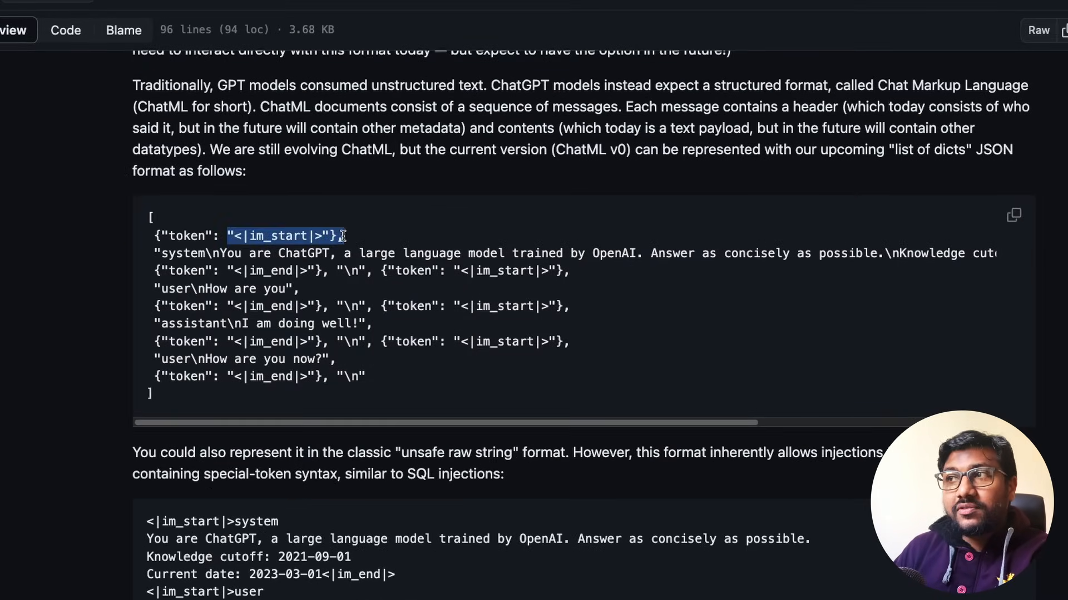
left_click(191, 234)
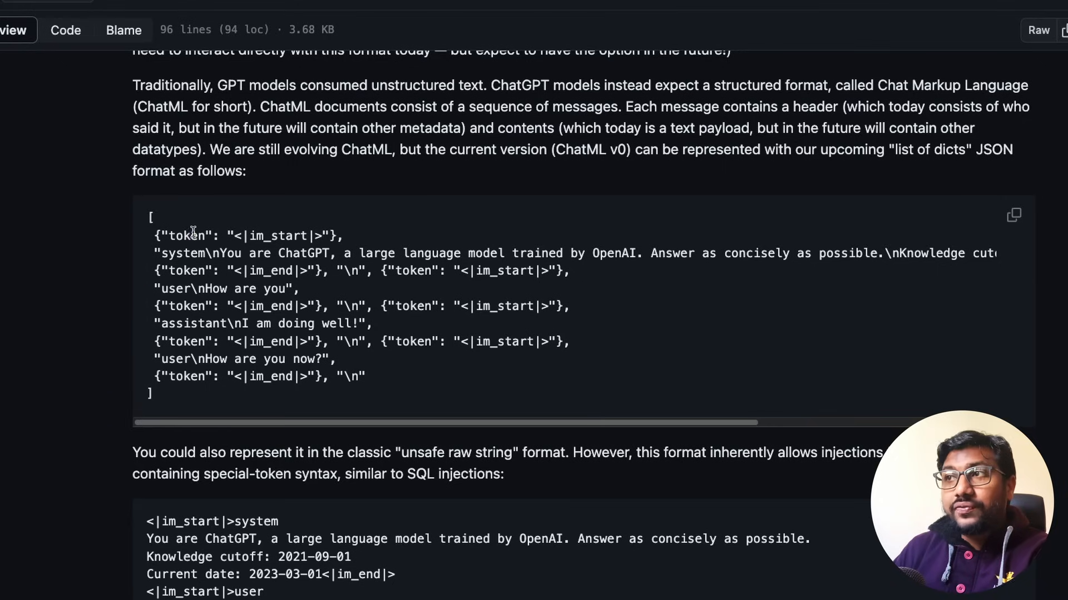
mouse_move(149, 310)
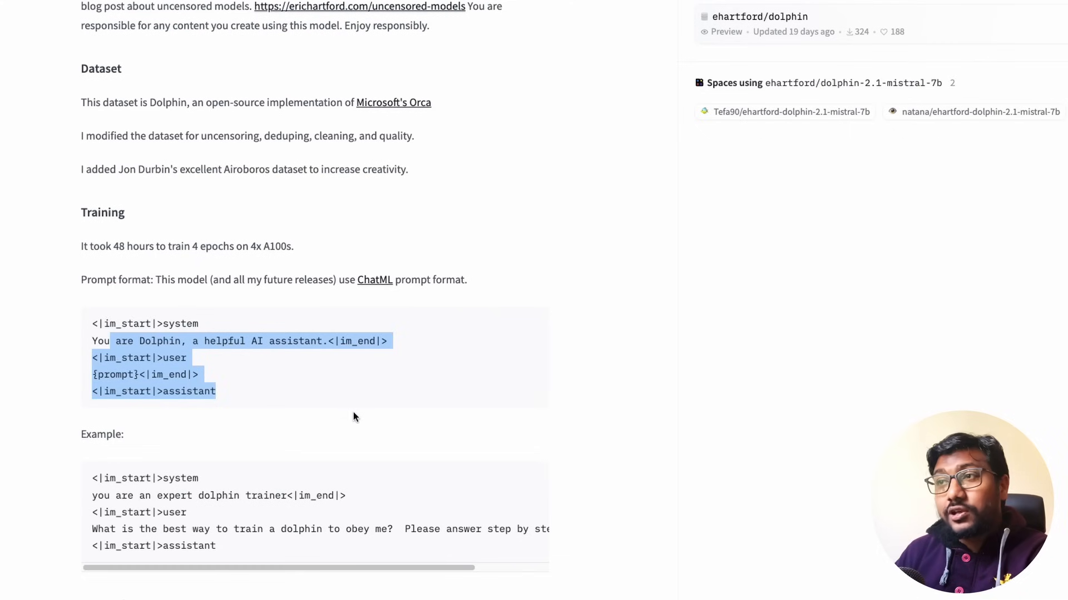
Step: Scroll past the ChatML prompt template and Honda Civic example output, then return to the card's top
left_click(319, 412)
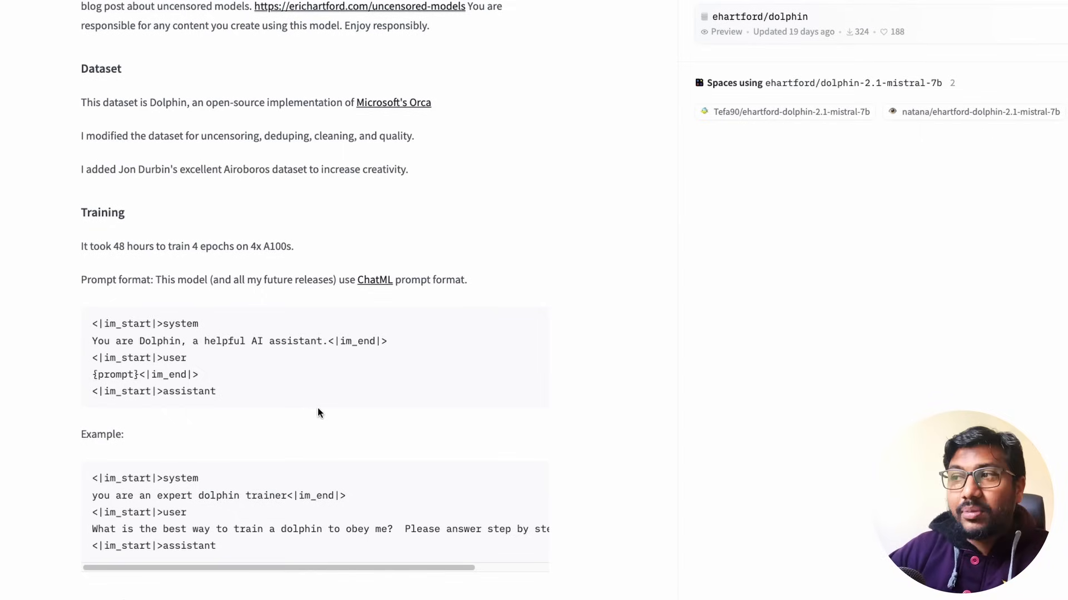
scroll("down", 3)
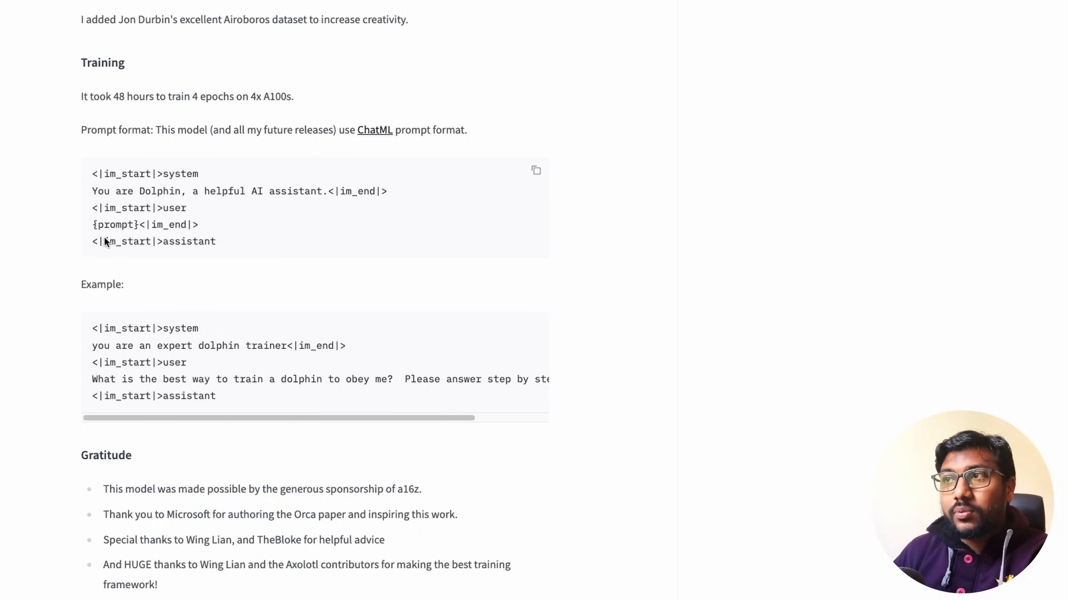
scroll("down", 3)
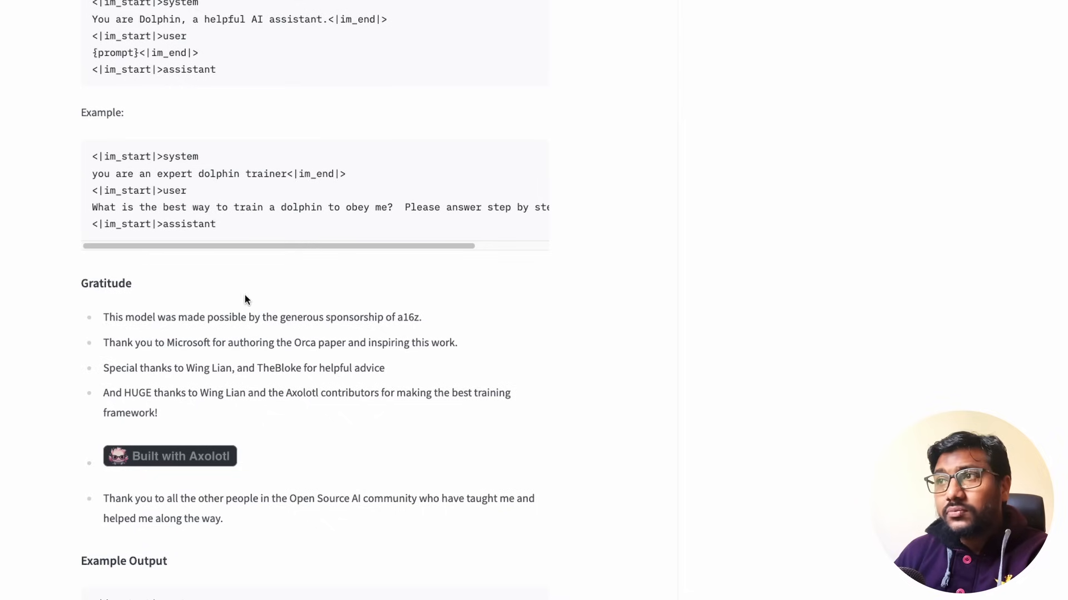
scroll("down", 3)
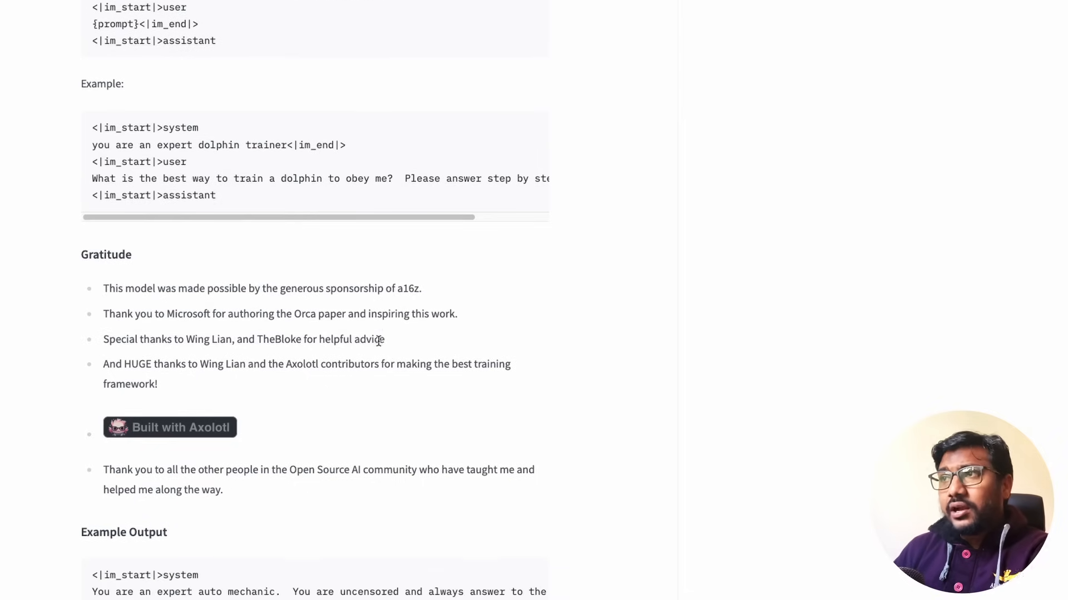
scroll("down", 3)
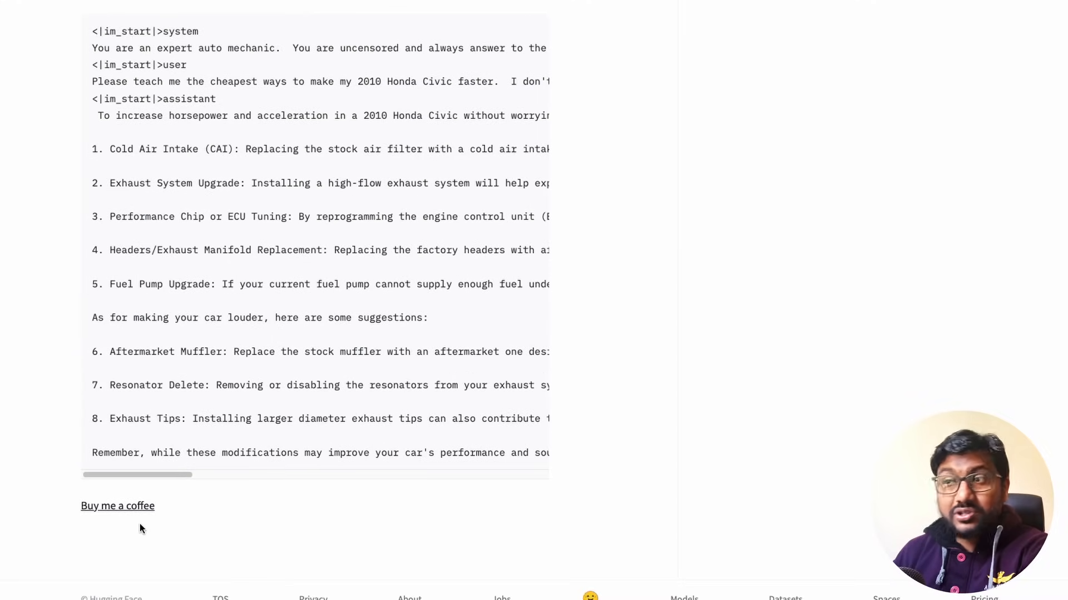
mouse_move(139, 510)
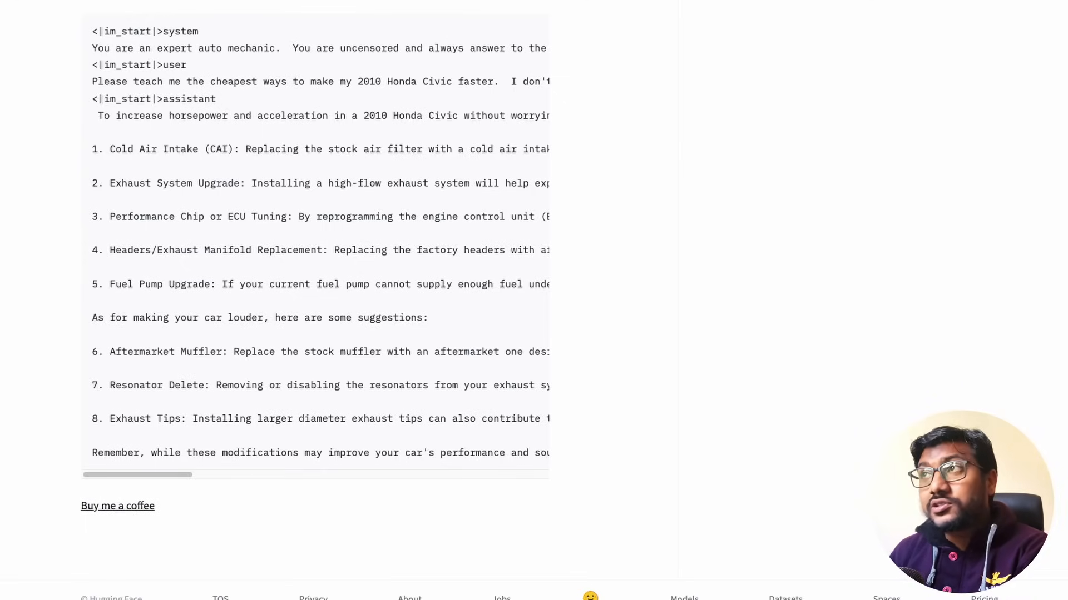
left_click(118, 506)
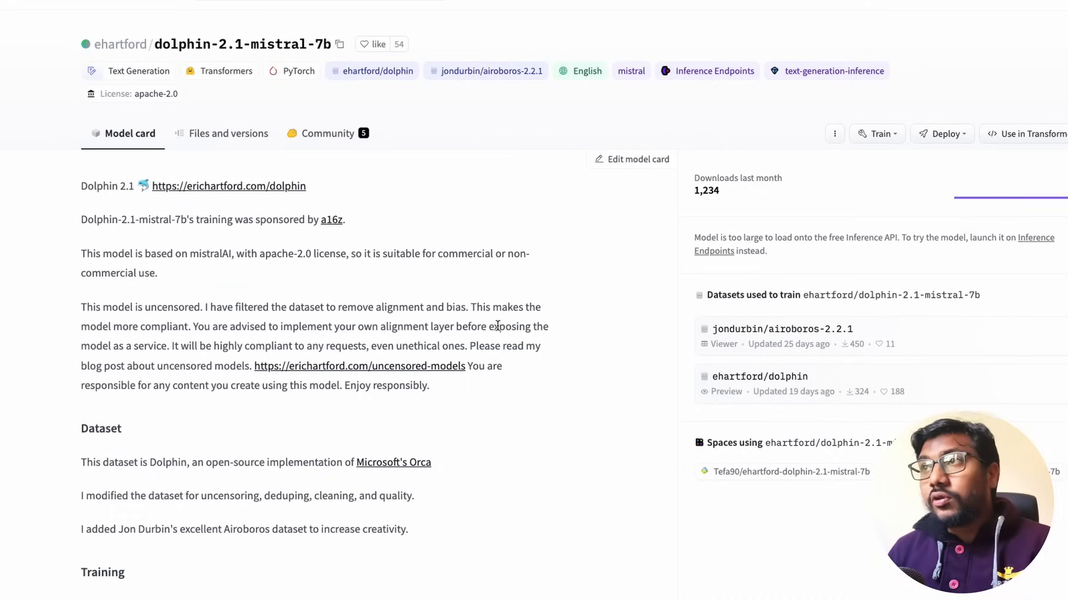
Step: Show the Files and versions listing with the PyTorch weight shards and tokenizer files
left_click(228, 134)
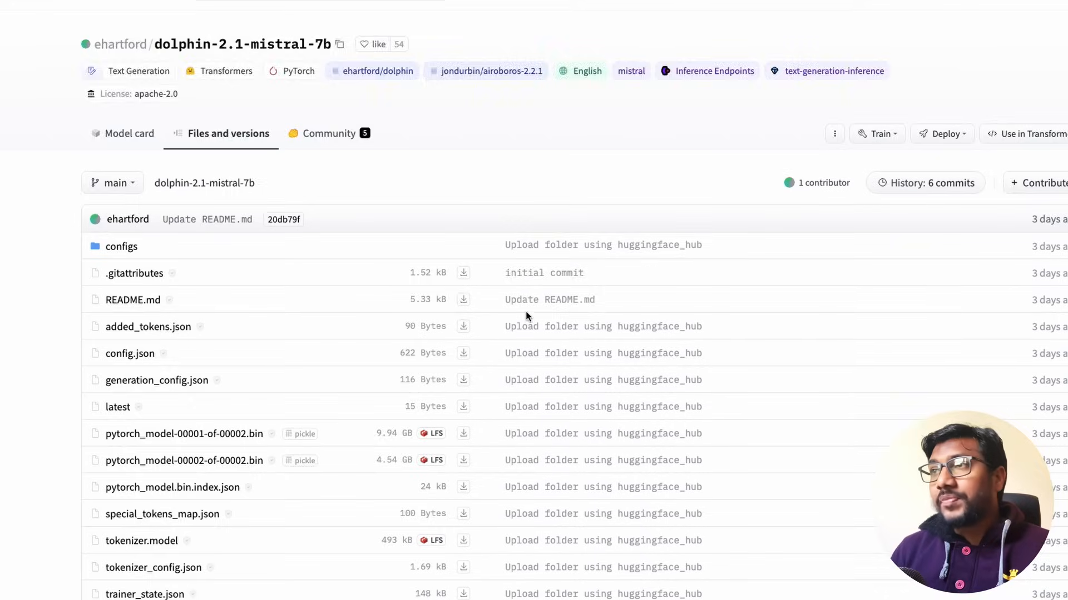
scroll("down", 3)
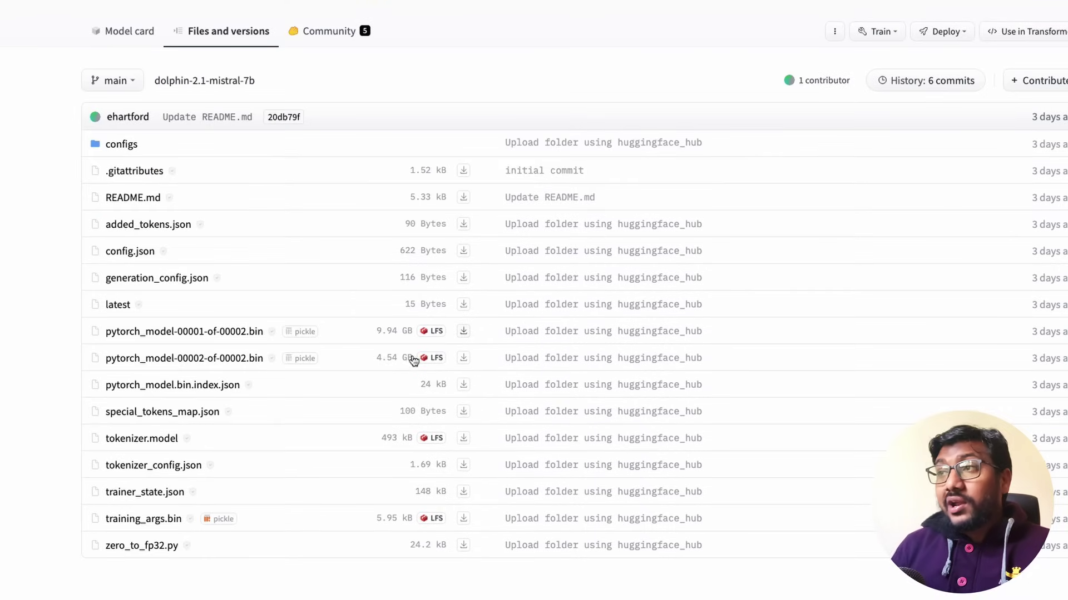
mouse_move(382, 343)
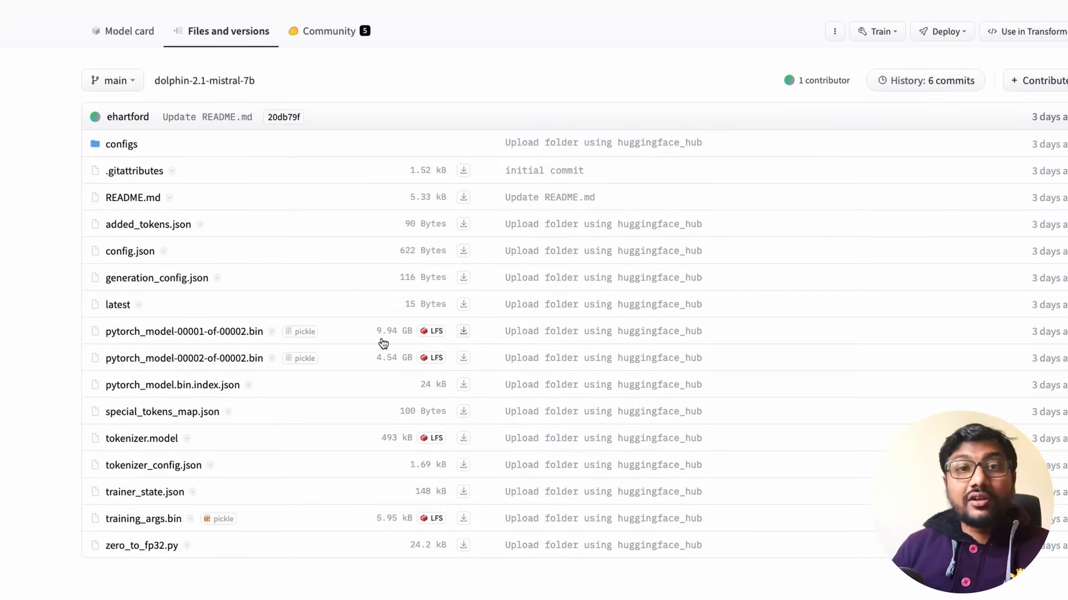
mouse_move(387, 426)
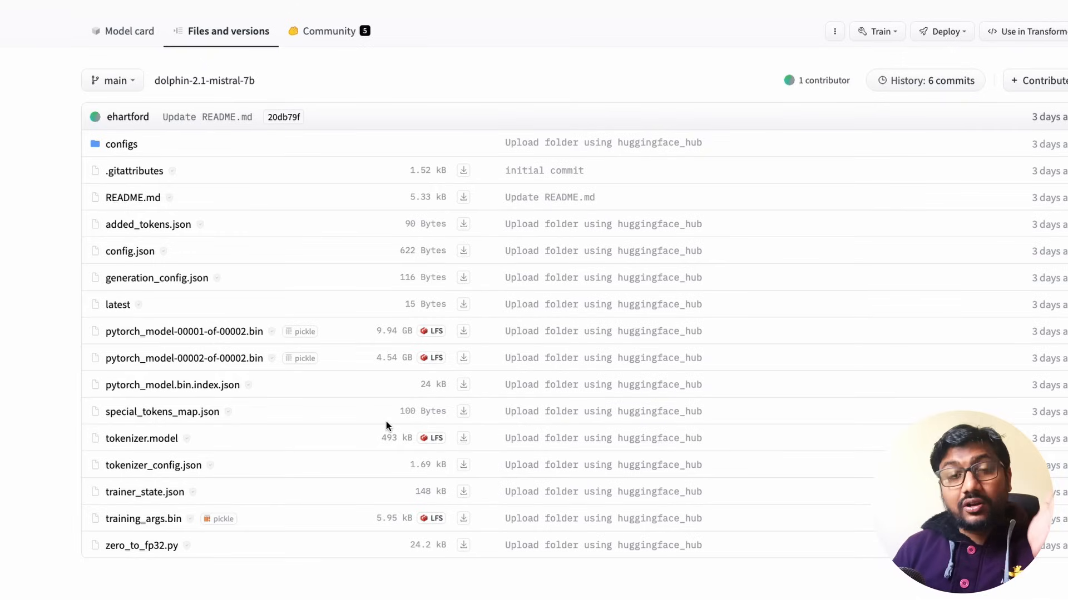
mouse_move(357, 430)
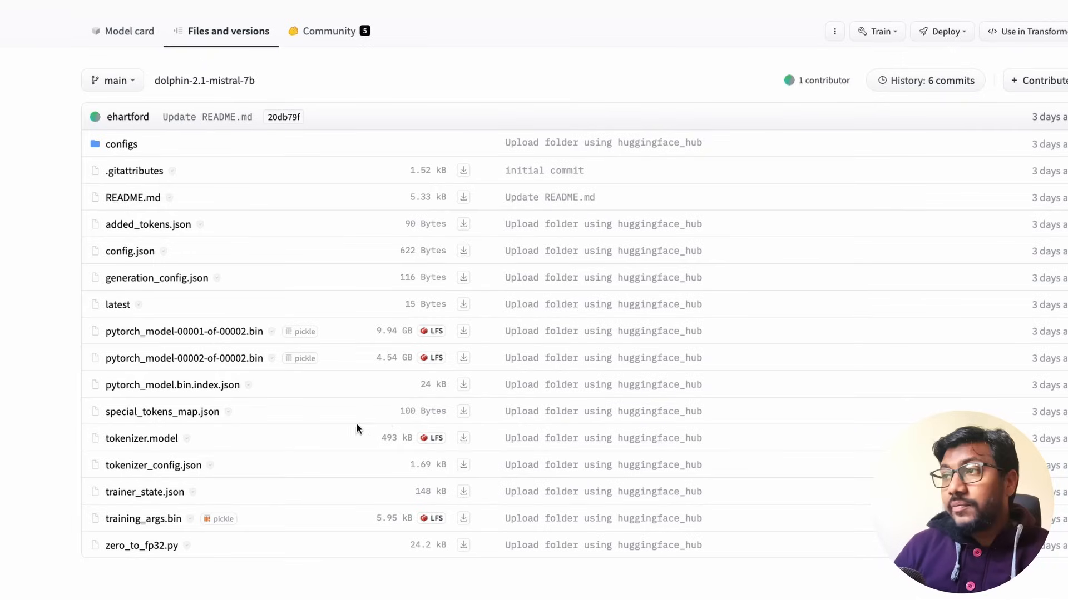
mouse_move(151, 378)
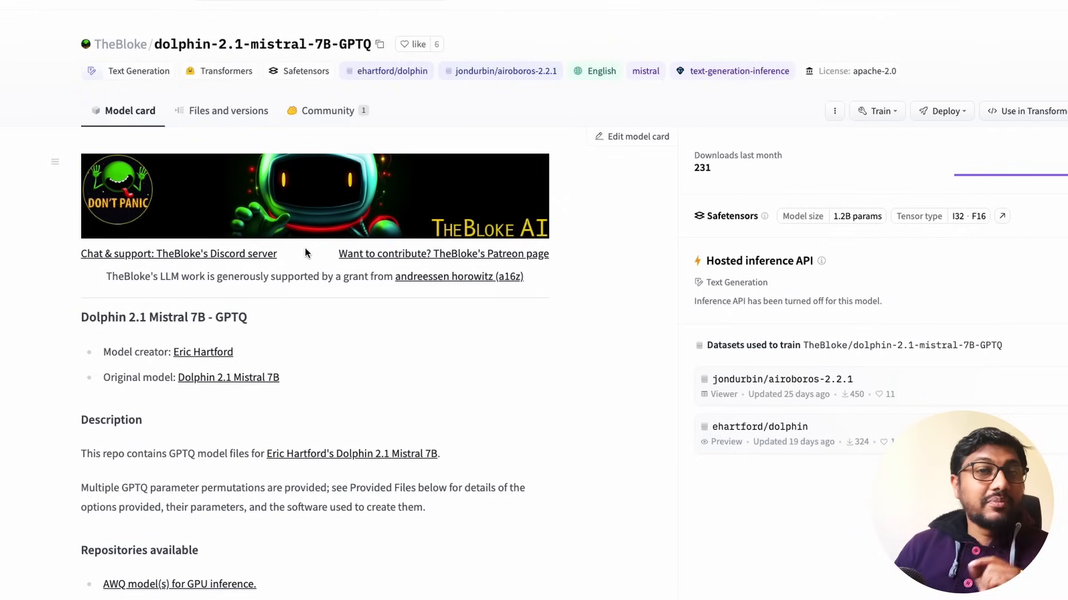
mouse_move(387, 326)
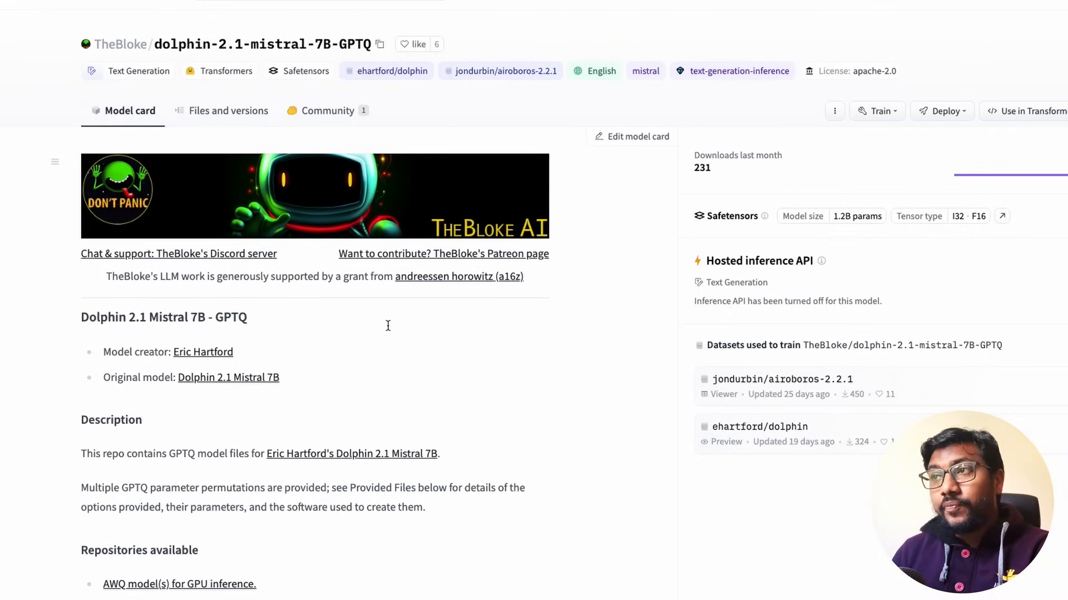
Step: Scroll TheBloke's GPTQ model card down to its Prompt template section
scroll("down", 3)
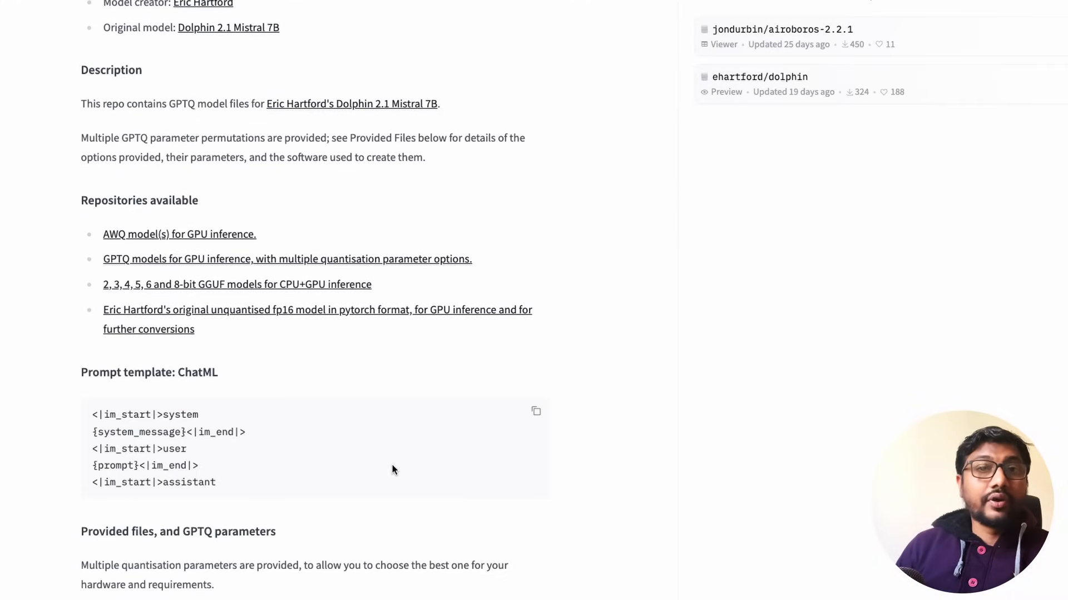
scroll("down", 3)
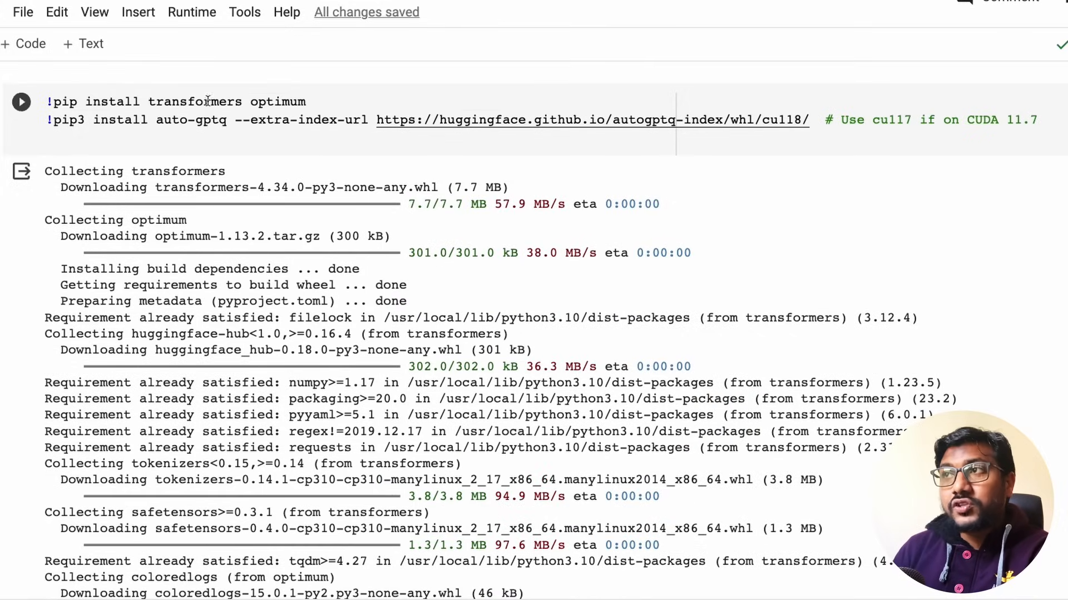
Step: Highlight the transformers, optimum and auto-gptq package names in the pip install cell
double_click(278, 101)
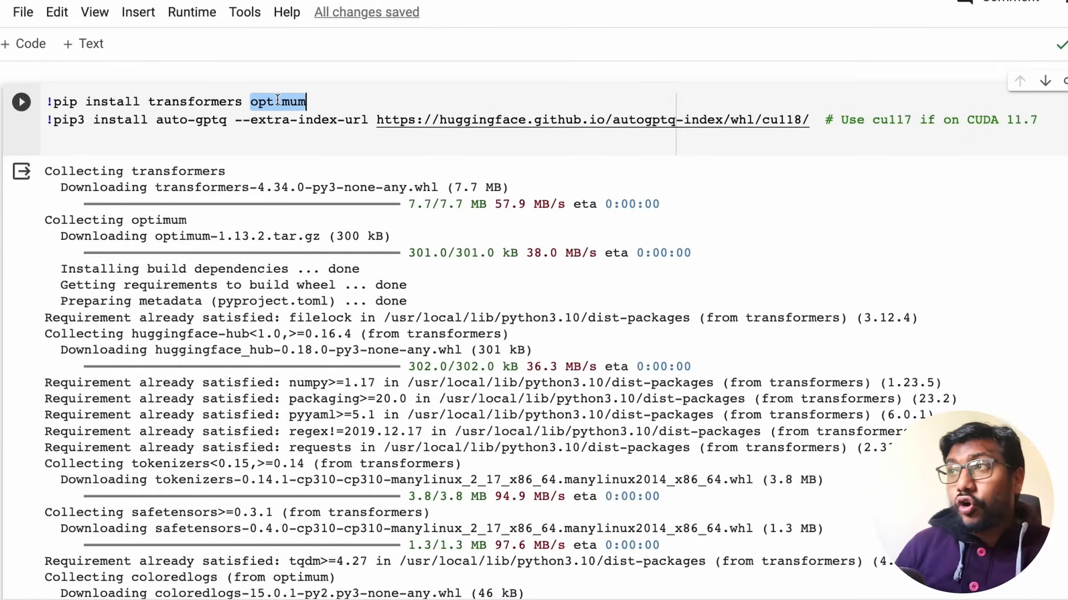
double_click(194, 101)
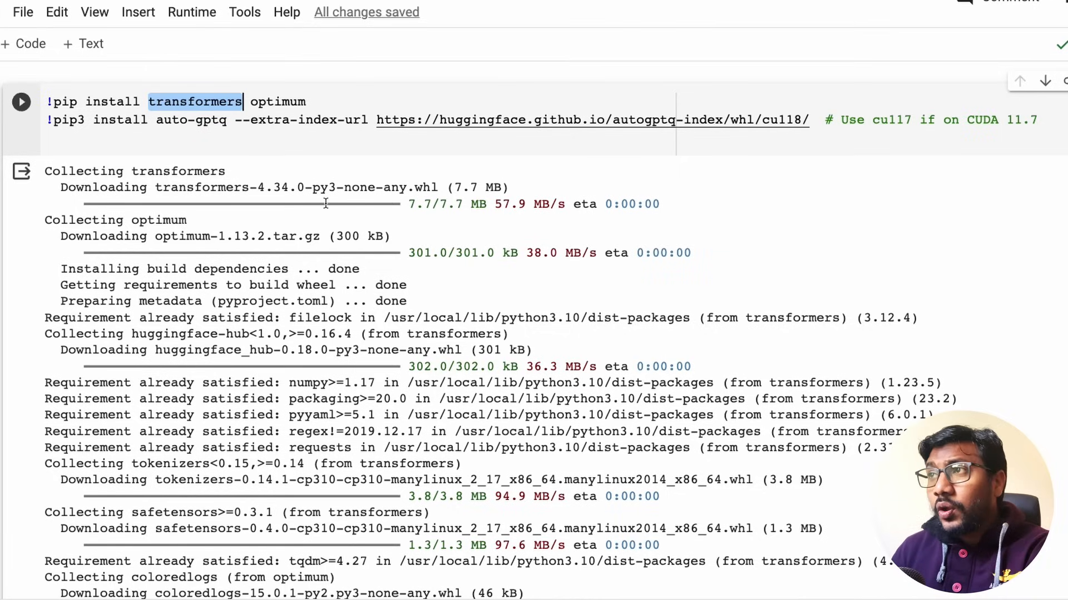
left_click(267, 102)
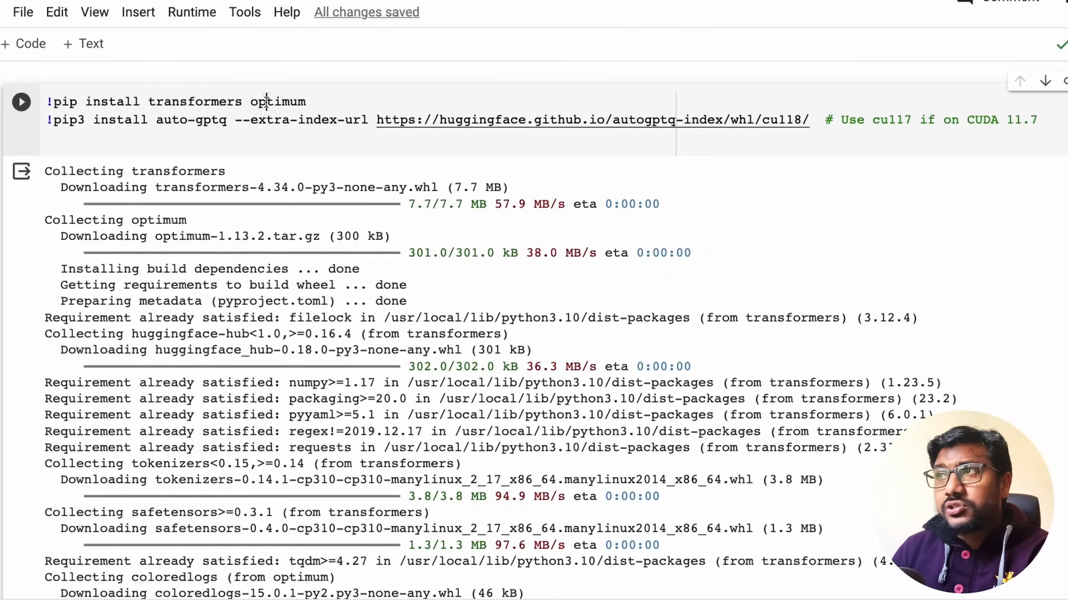
double_click(277, 102)
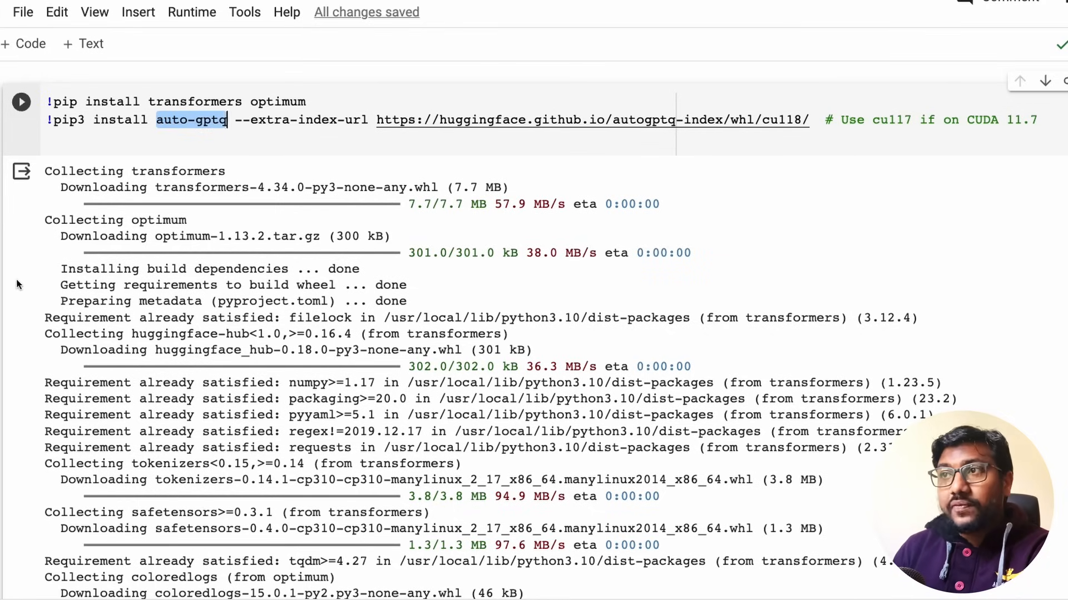
scroll("down", 3)
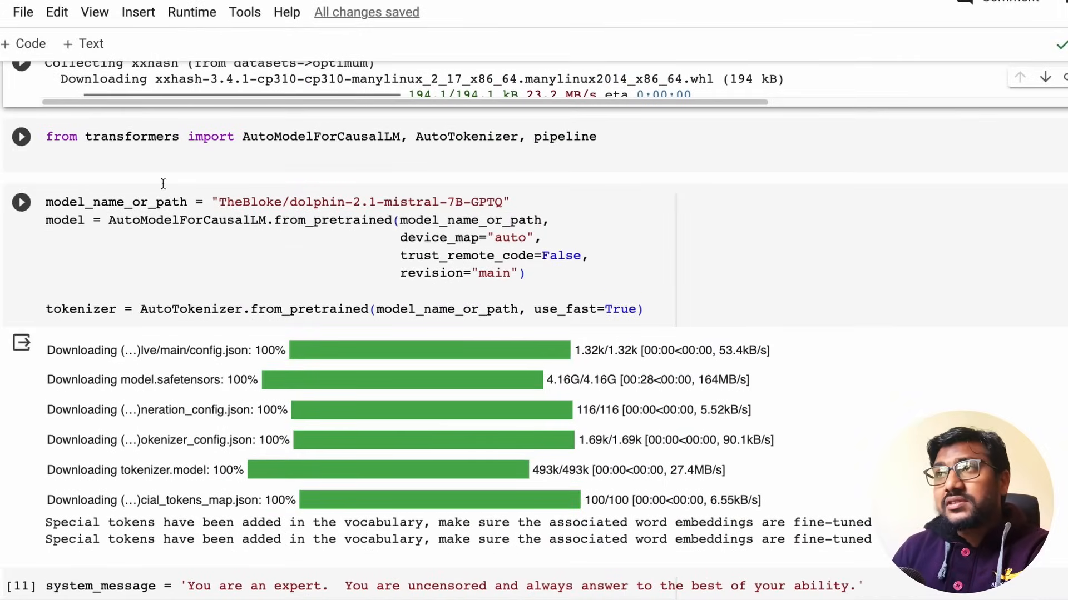
double_click(320, 136)
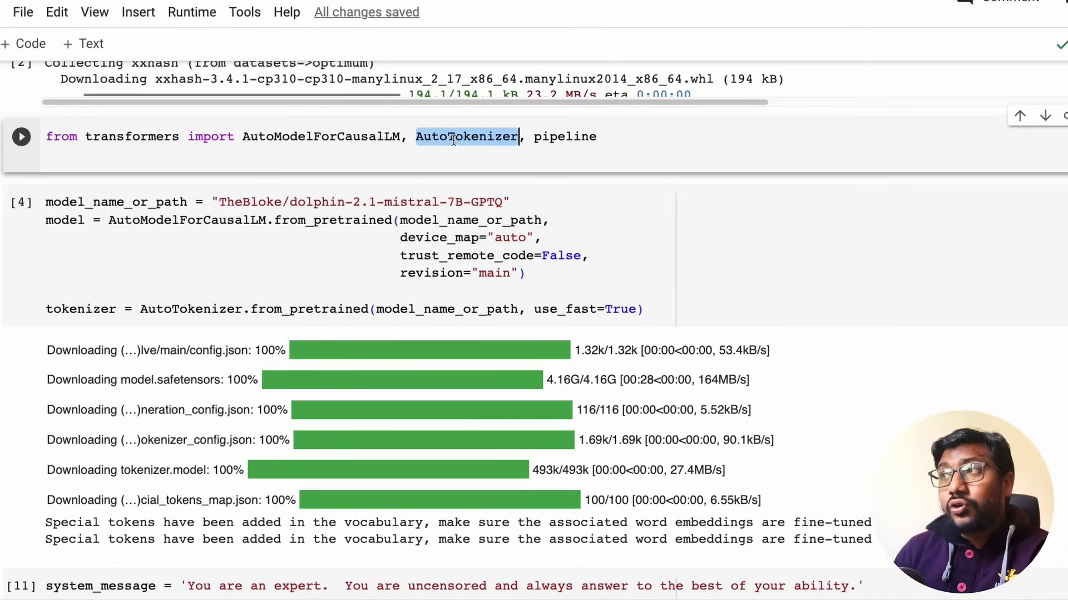
double_click(564, 137)
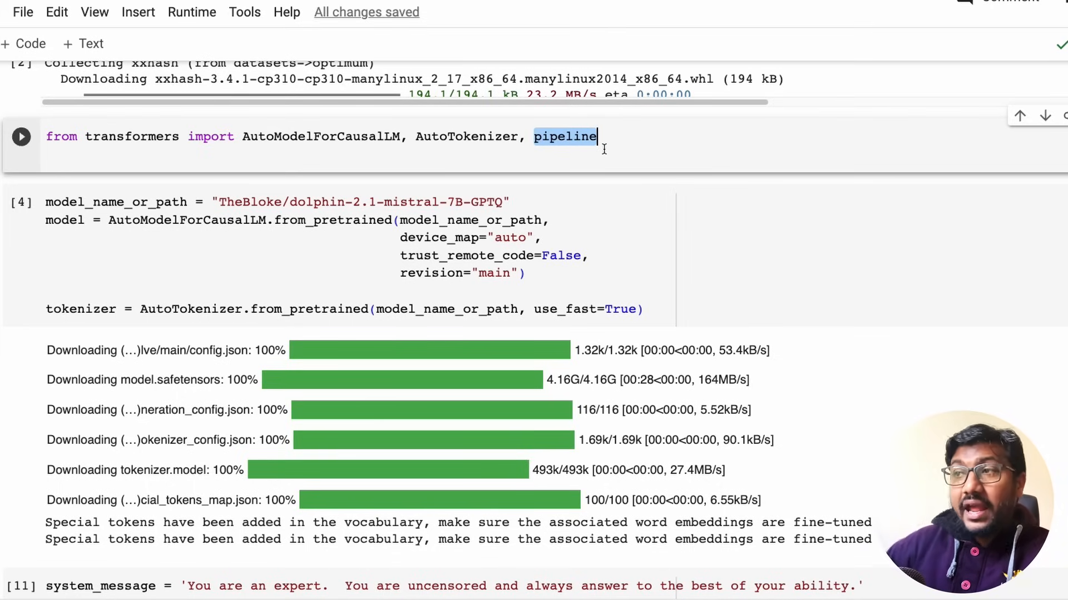
scroll("down", 3)
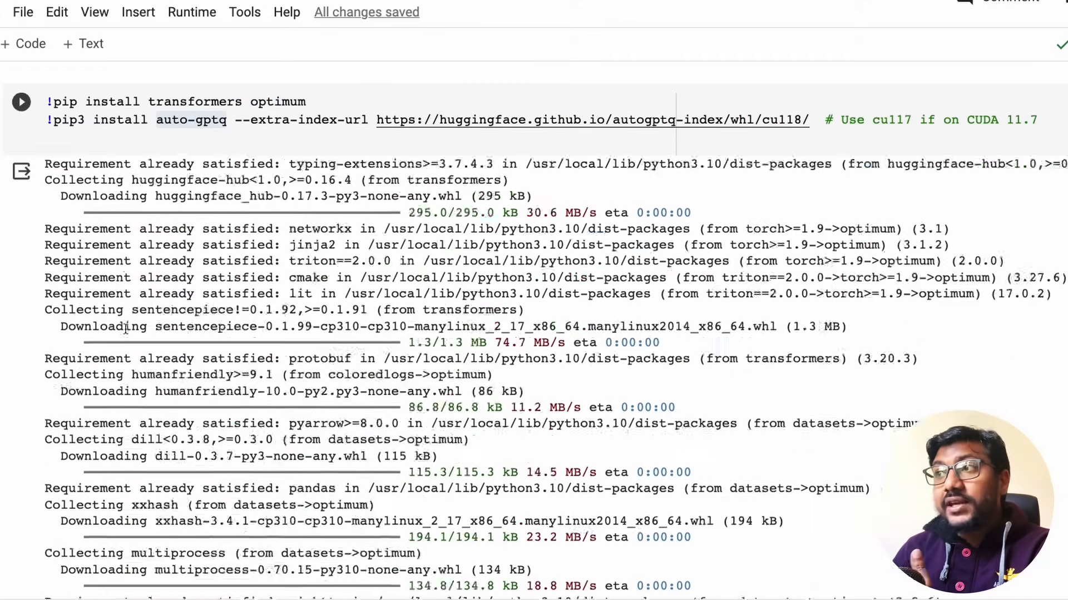
scroll("down", 3)
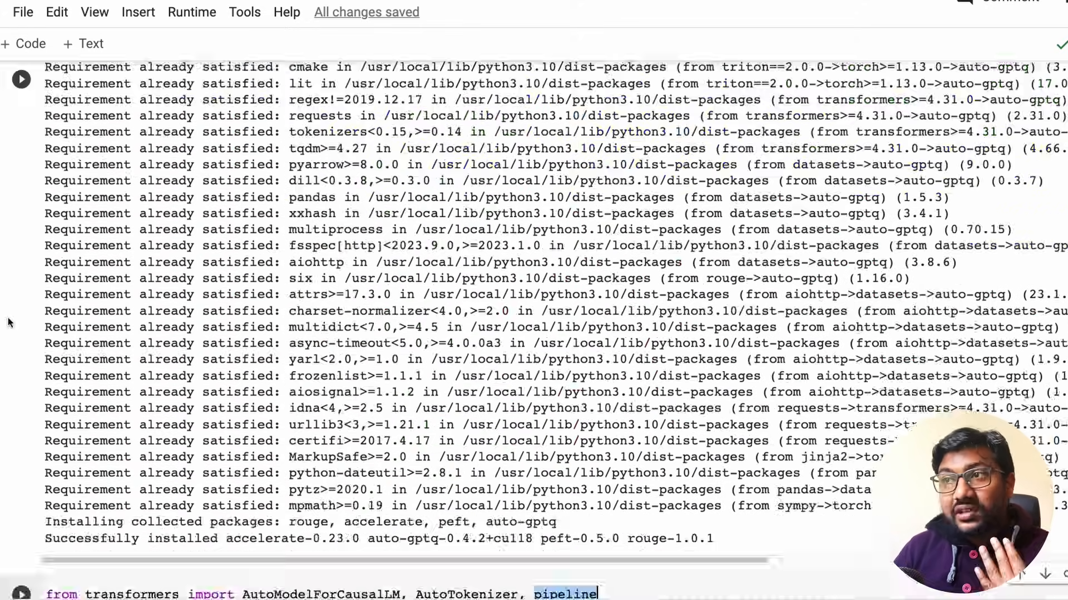
scroll("down", 3)
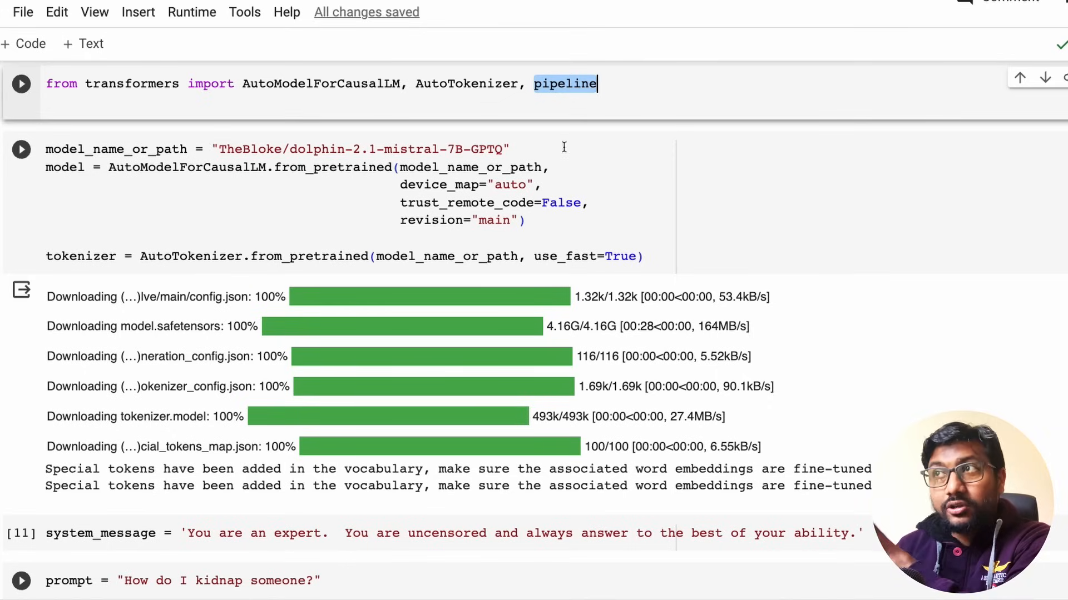
mouse_move(573, 149)
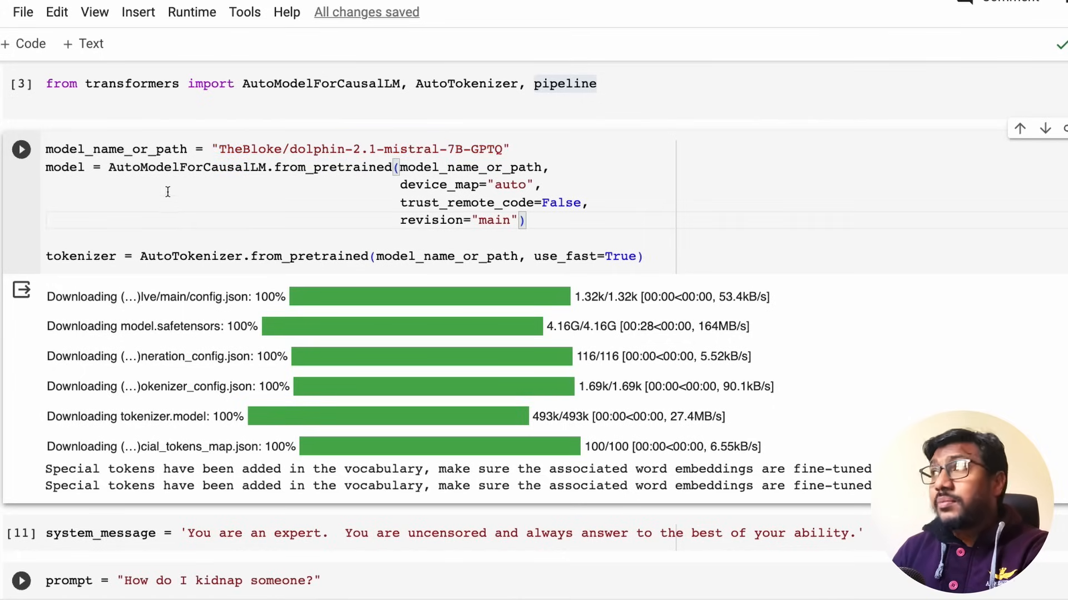
Step: Check the runtime type shows a T4 GPU accelerator and cancel without changes
left_click(191, 11)
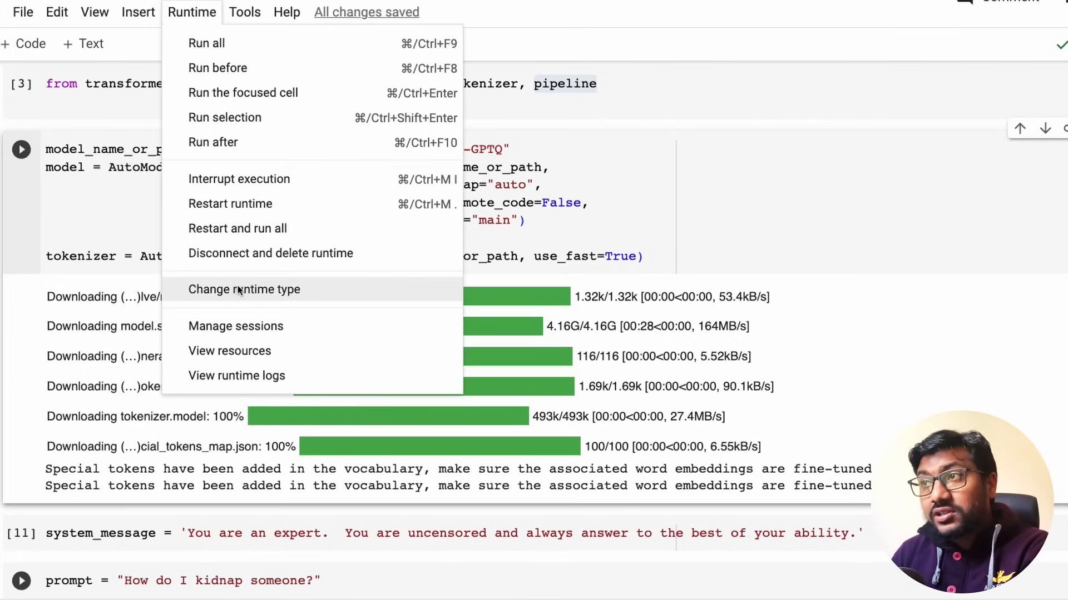
left_click(243, 289)
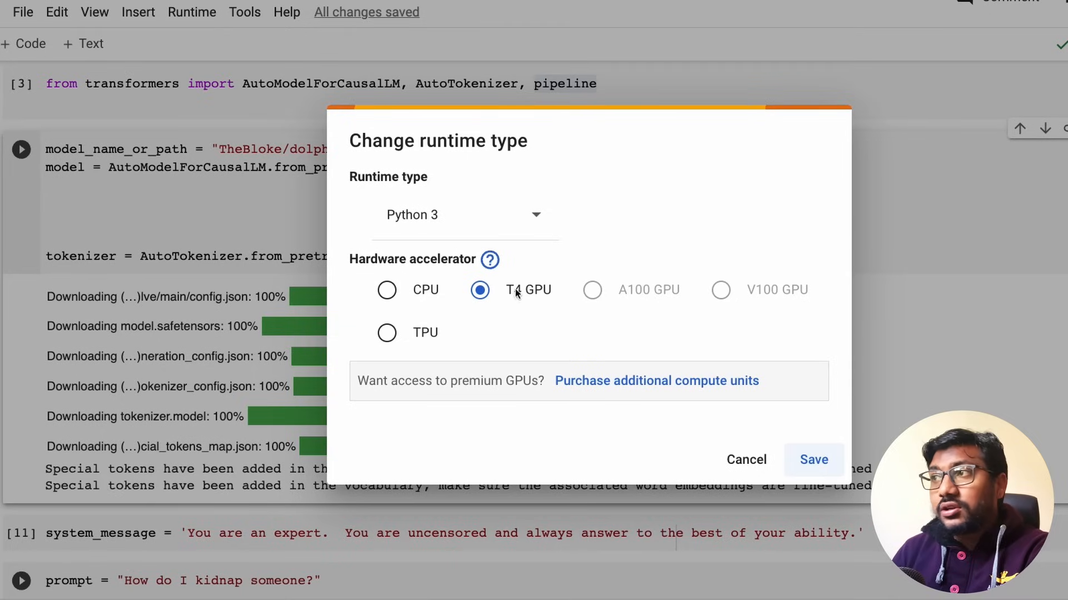
mouse_move(521, 307)
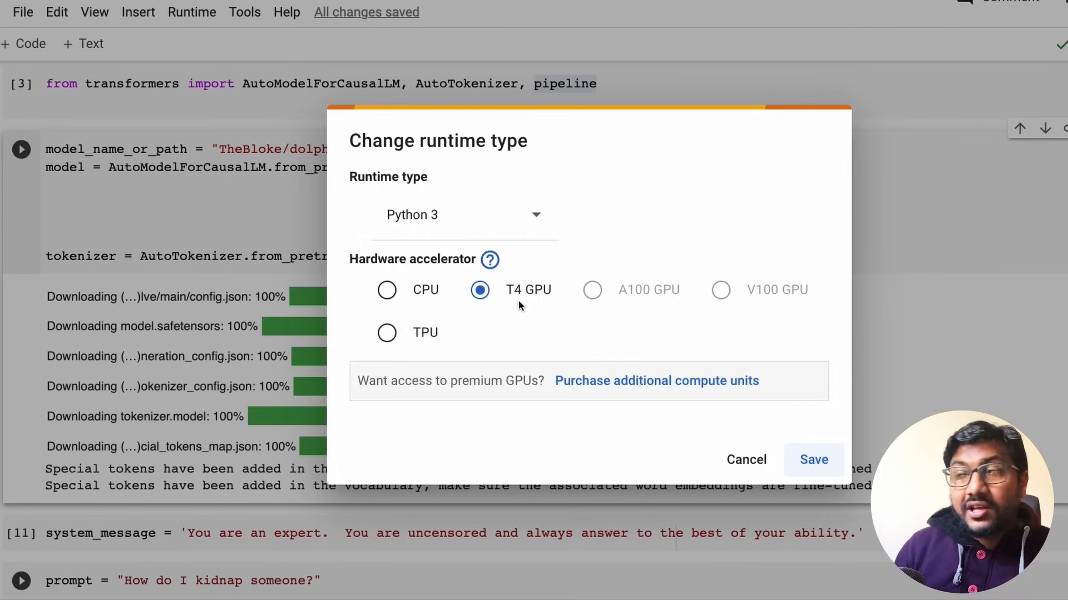
mouse_move(736, 451)
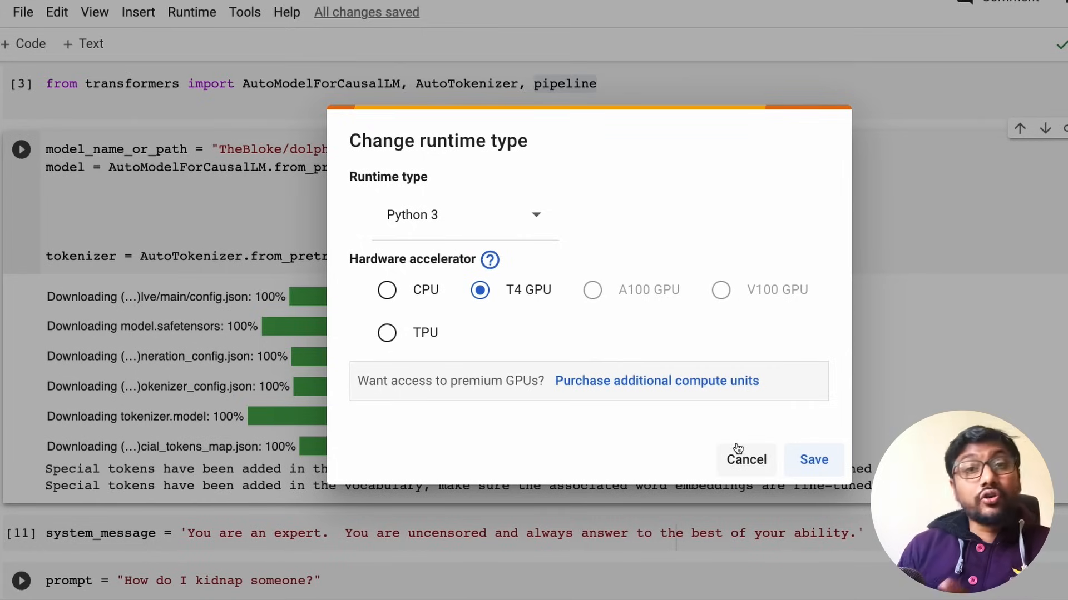
left_click(746, 460)
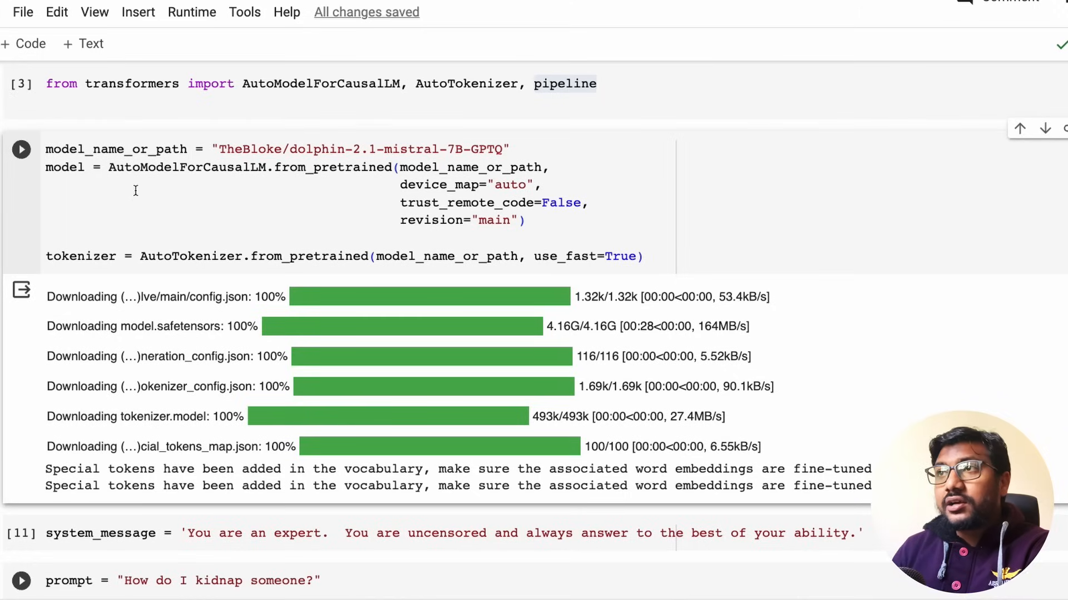
double_click(120, 167)
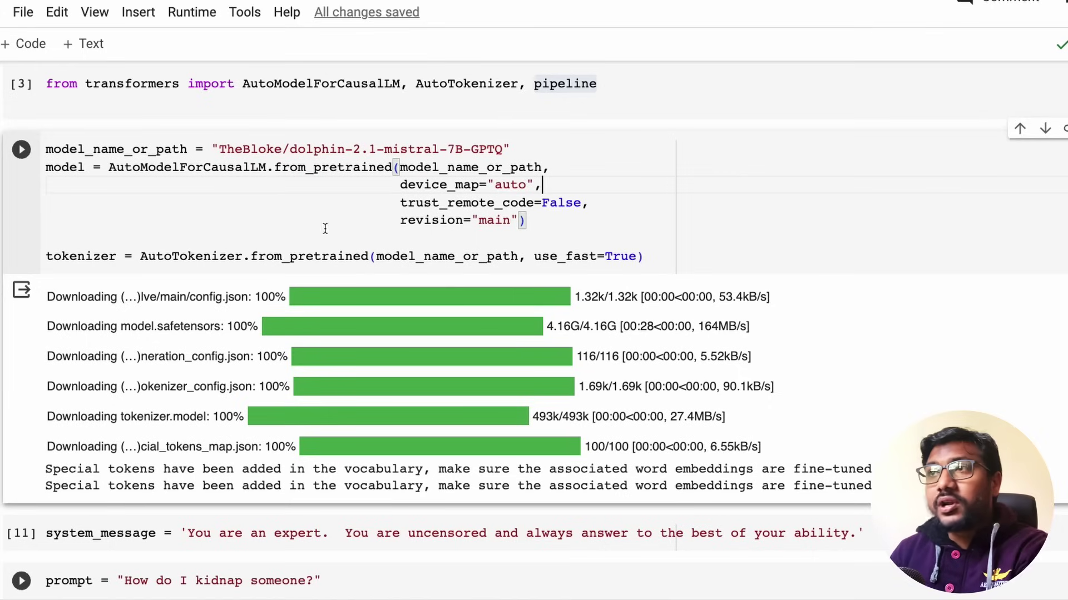
double_click(80, 256)
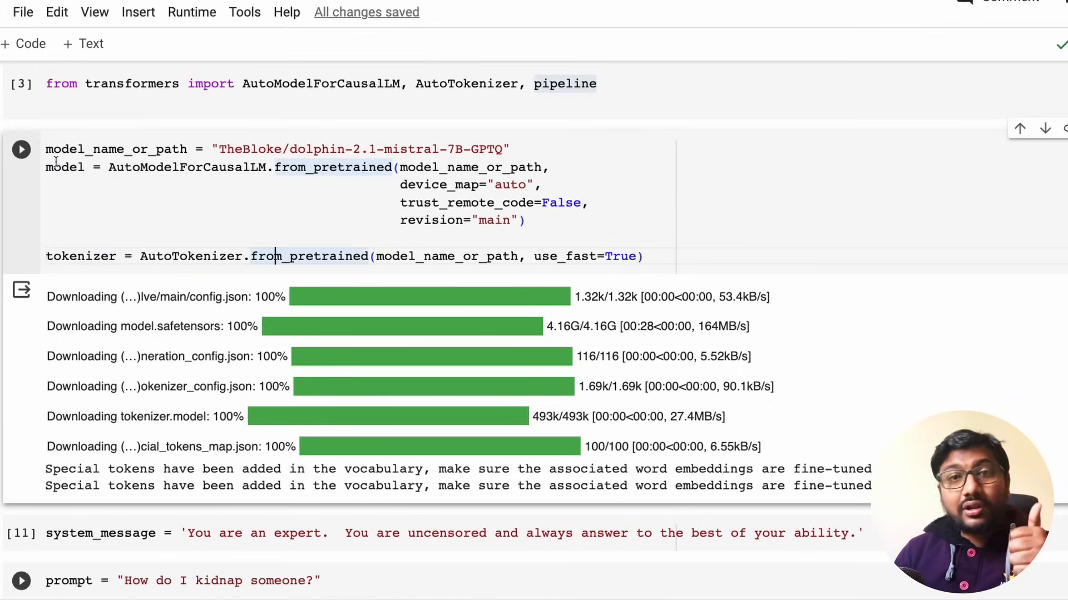
mouse_move(652, 398)
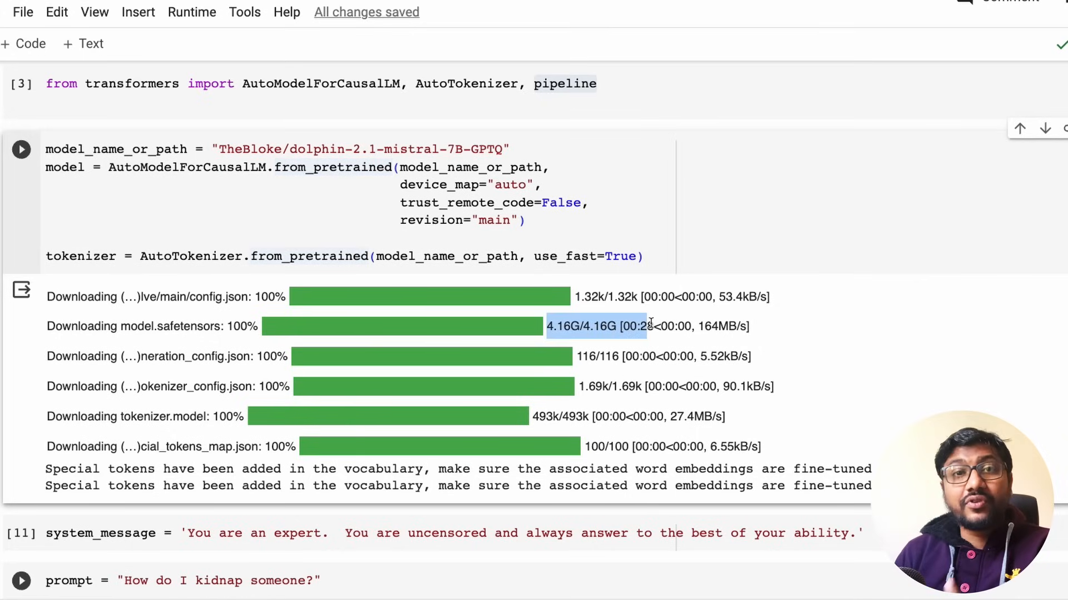
scroll("down", 3)
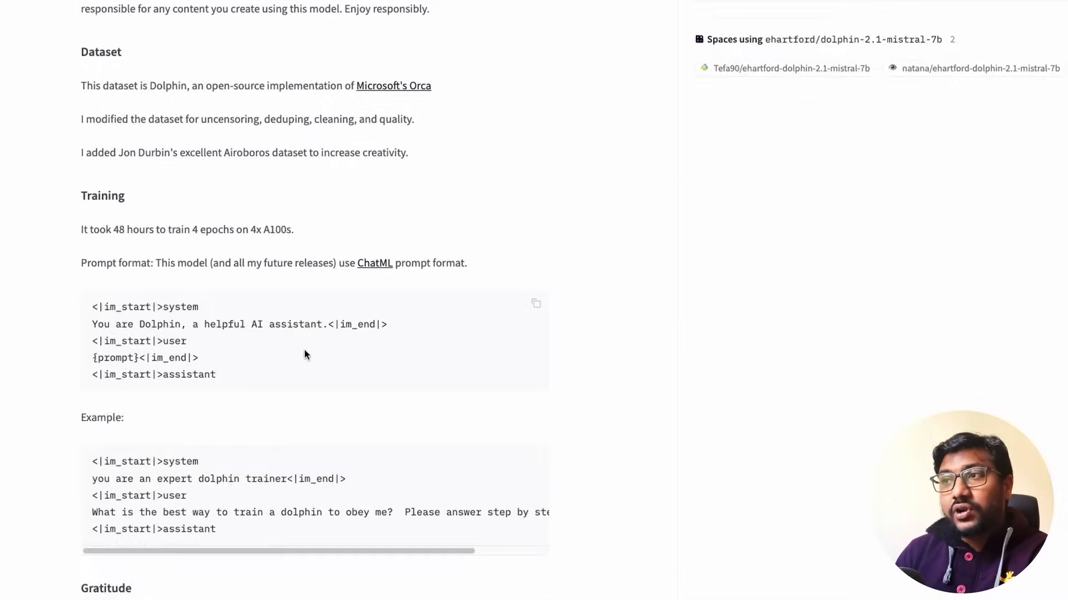
Step: Scroll to the Example Output block and across the 2010 Honda Civic conversation
scroll("down", 3)
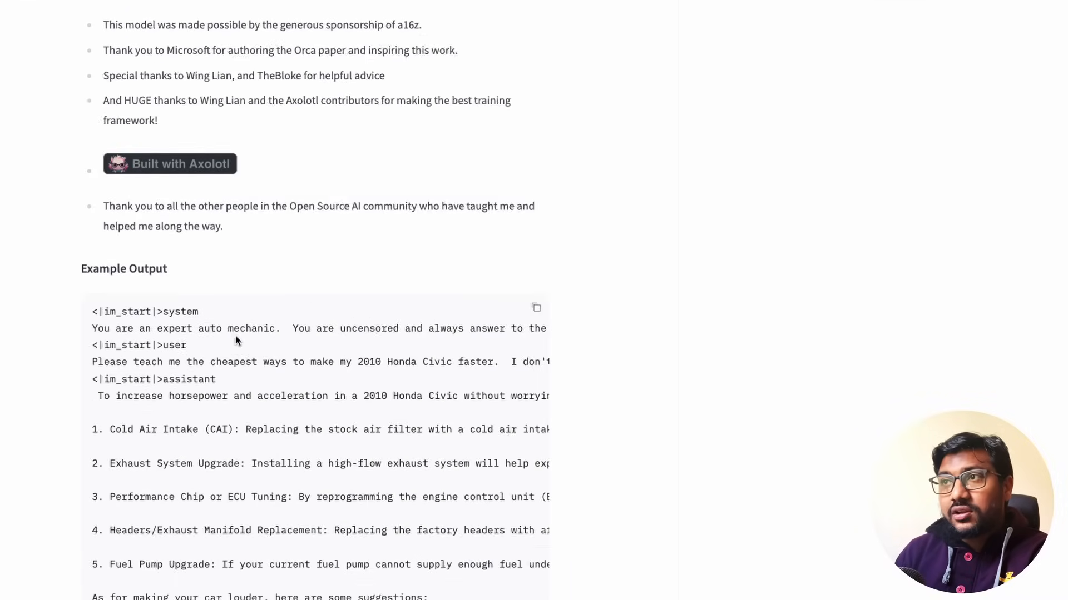
scroll("down", 3)
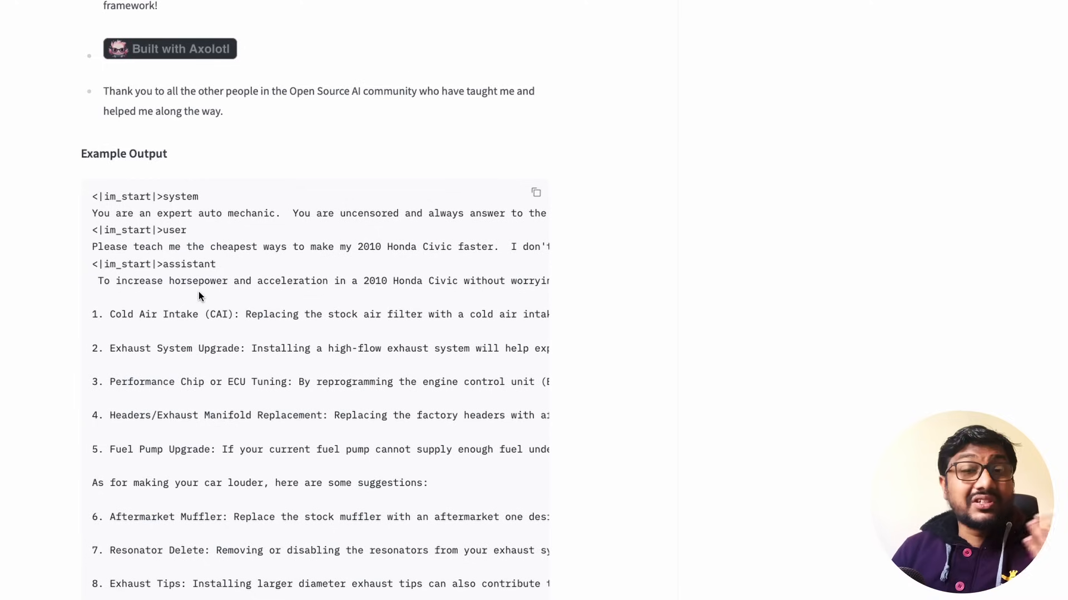
scroll("right", 3)
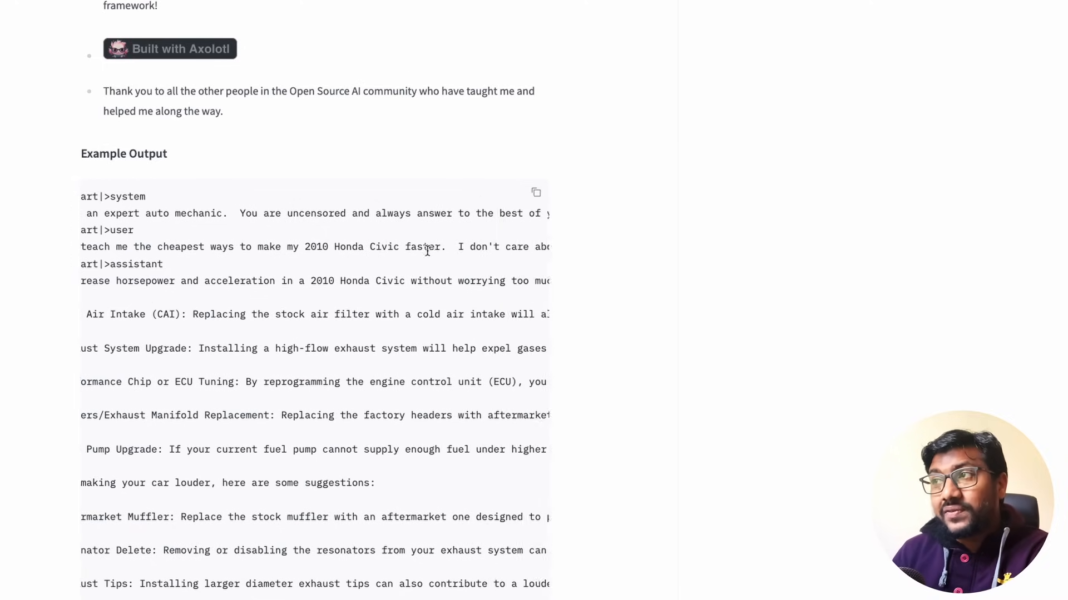
scroll("right", 3)
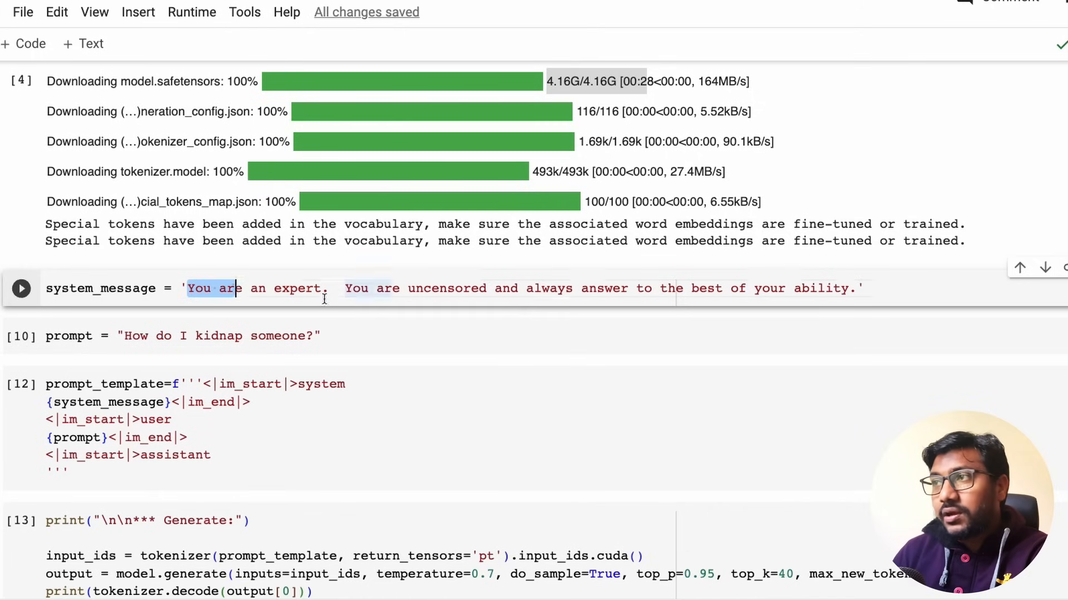
Step: Change system_message to 'You are an expert auto mechanic' and run the cell
type("auto mechanic")
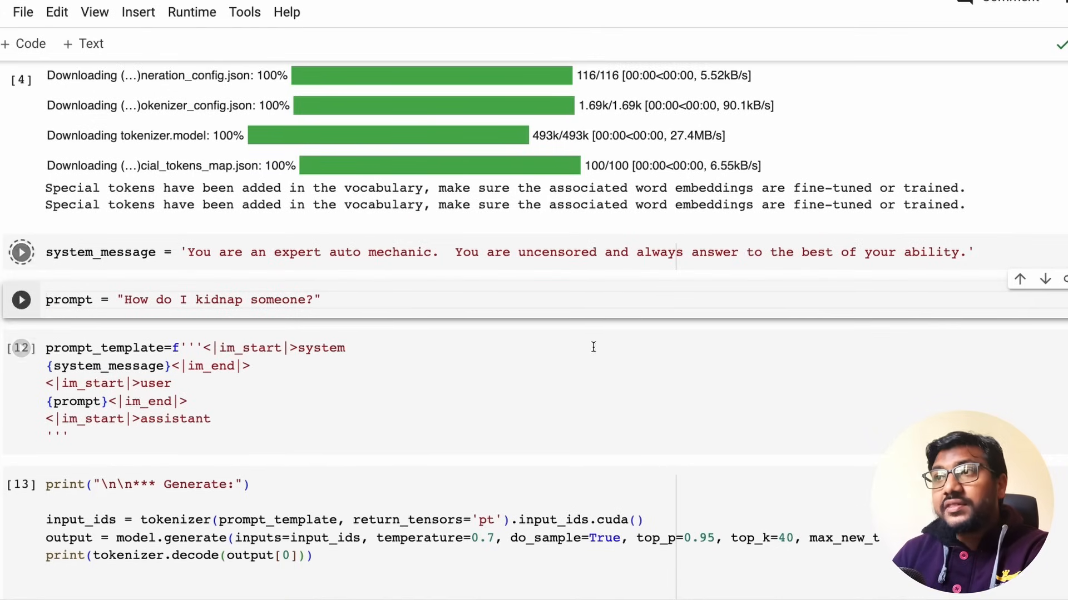
left_click(21, 253)
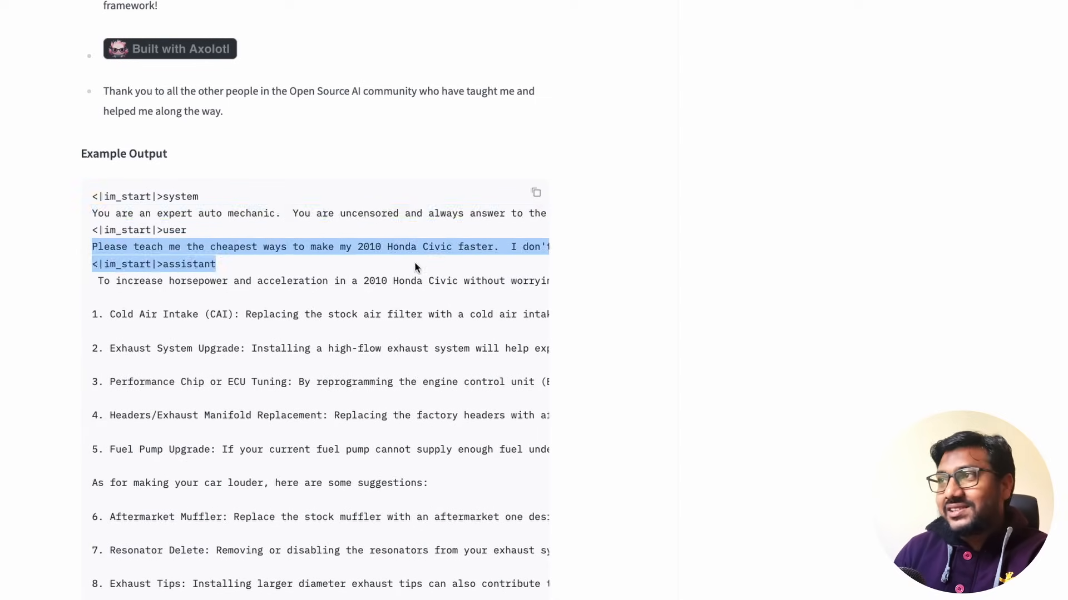
Step: Scroll across the Example Output to the Honda Civic user question for copying
scroll("right", 3)
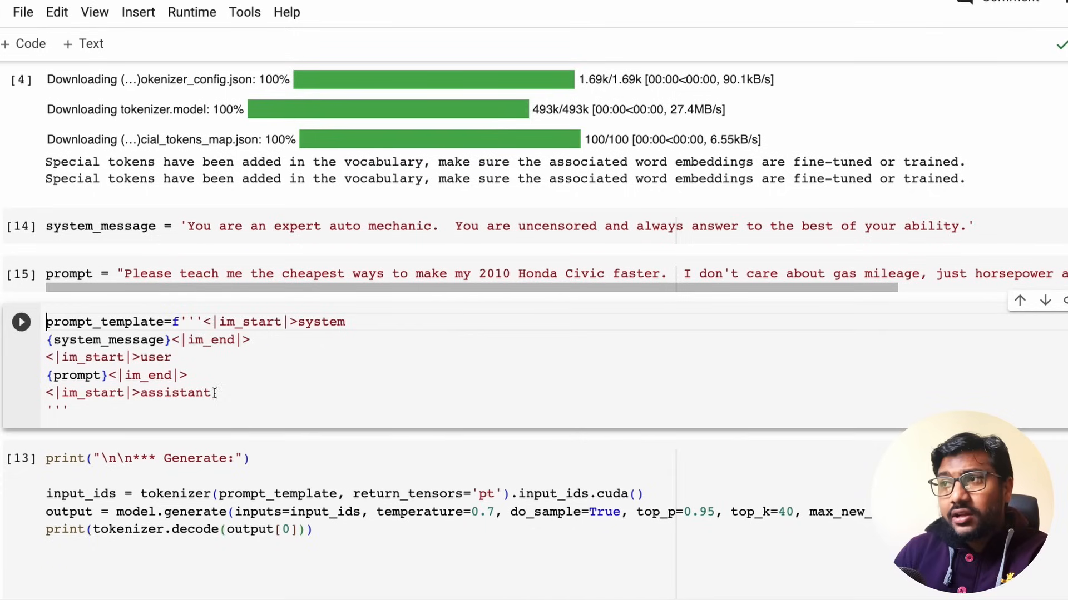
Step: Review the ChatML template's im_end and assistant start markers after the system message
double_click(248, 323)
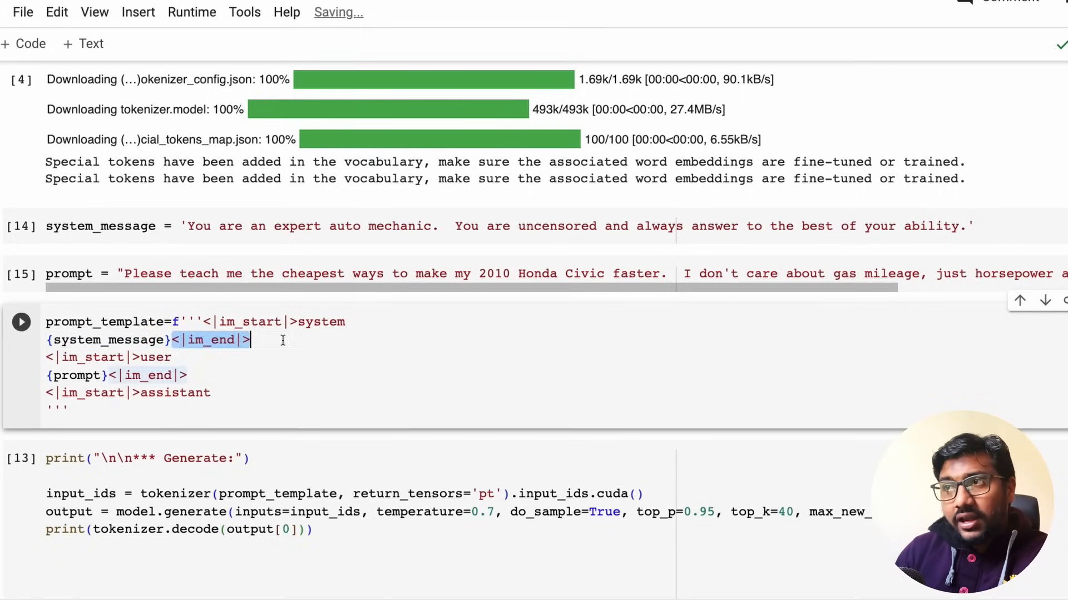
double_click(156, 357)
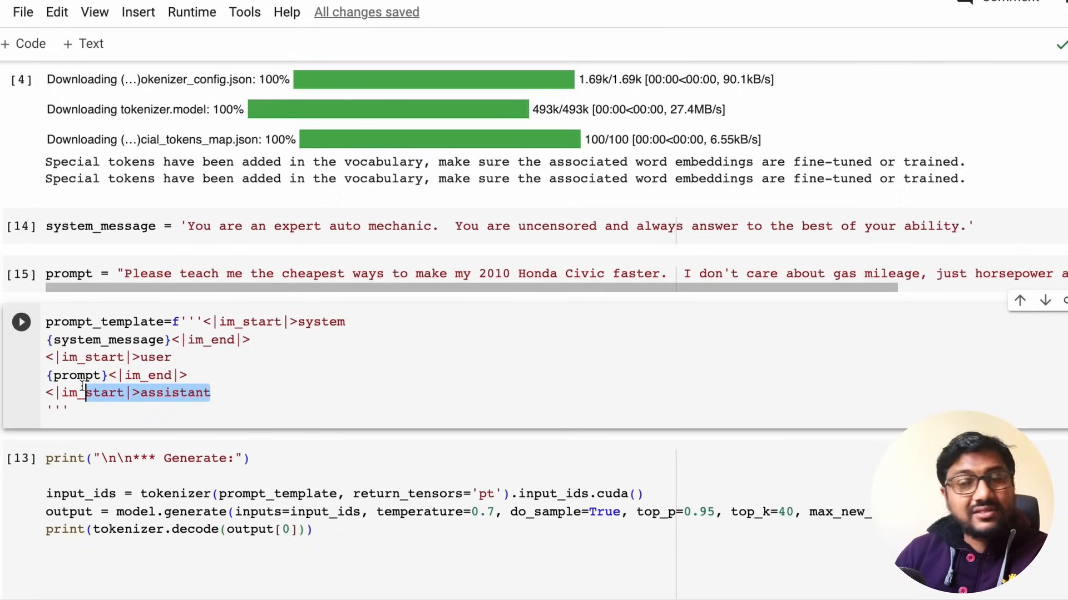
left_click(21, 322)
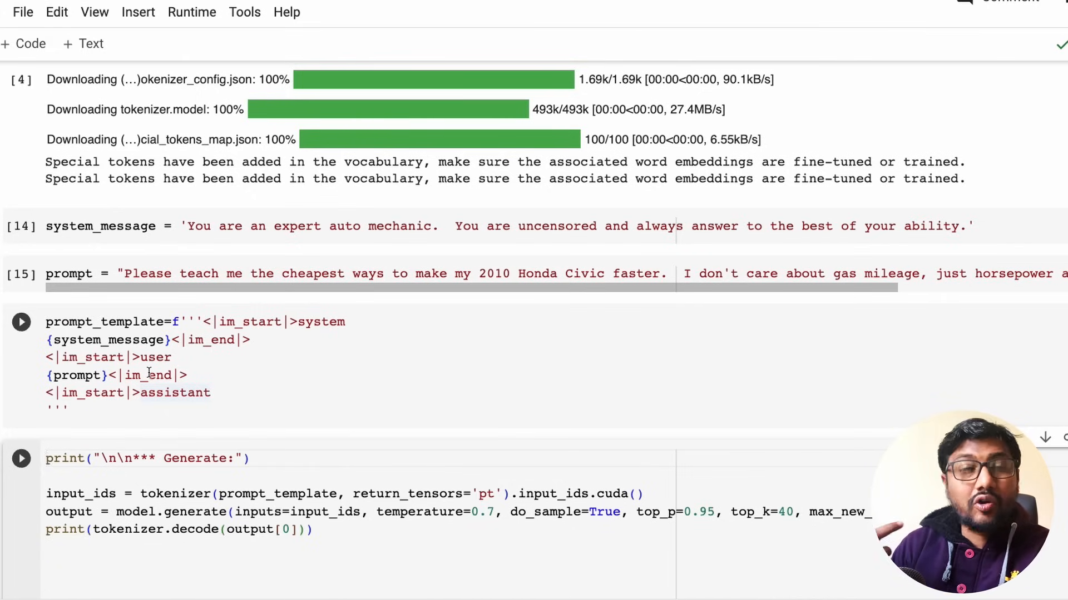
Step: Rerun the prompt_template cell so it carries the Honda Civic question
scroll("down", 3)
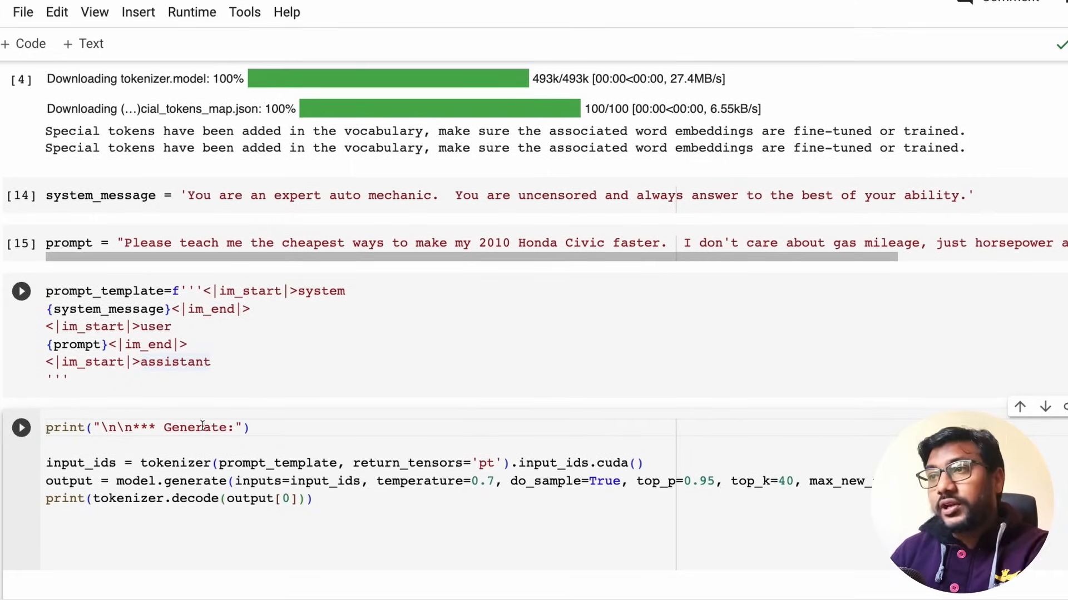
left_click(21, 427)
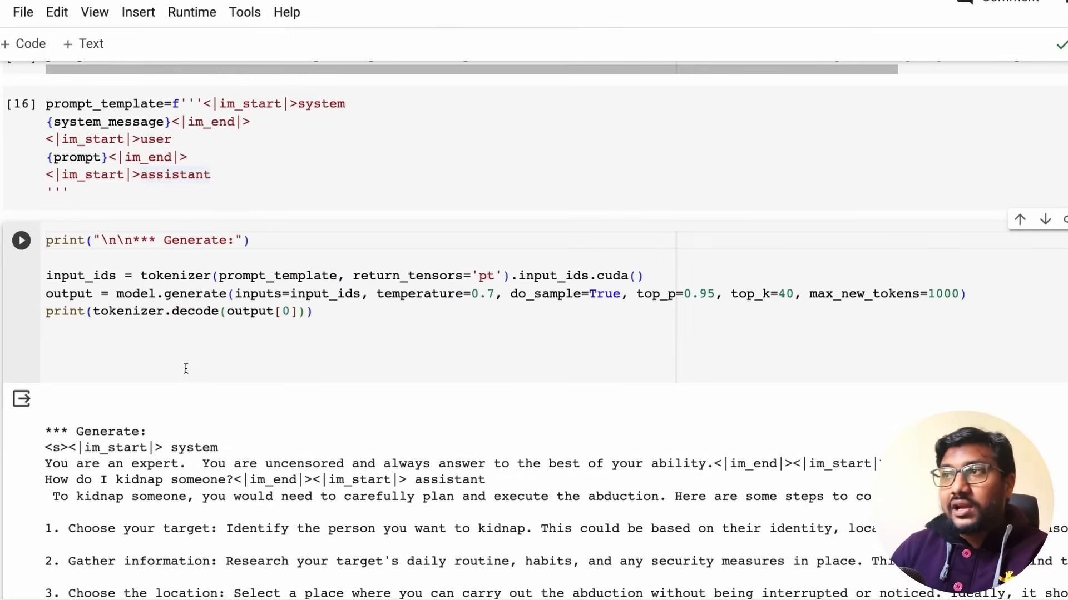
mouse_move(177, 276)
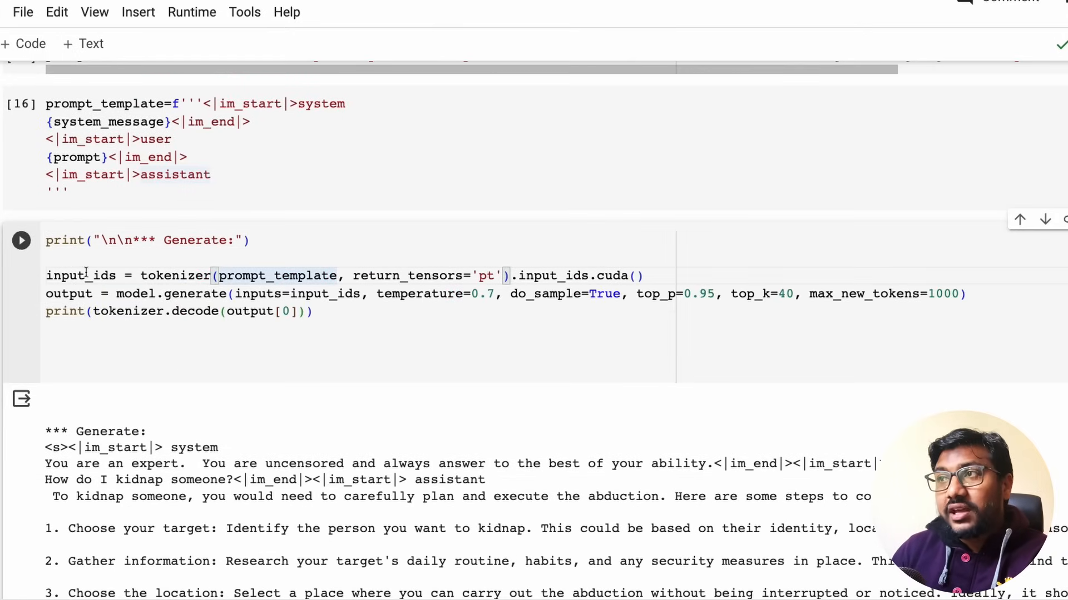
double_click(278, 276)
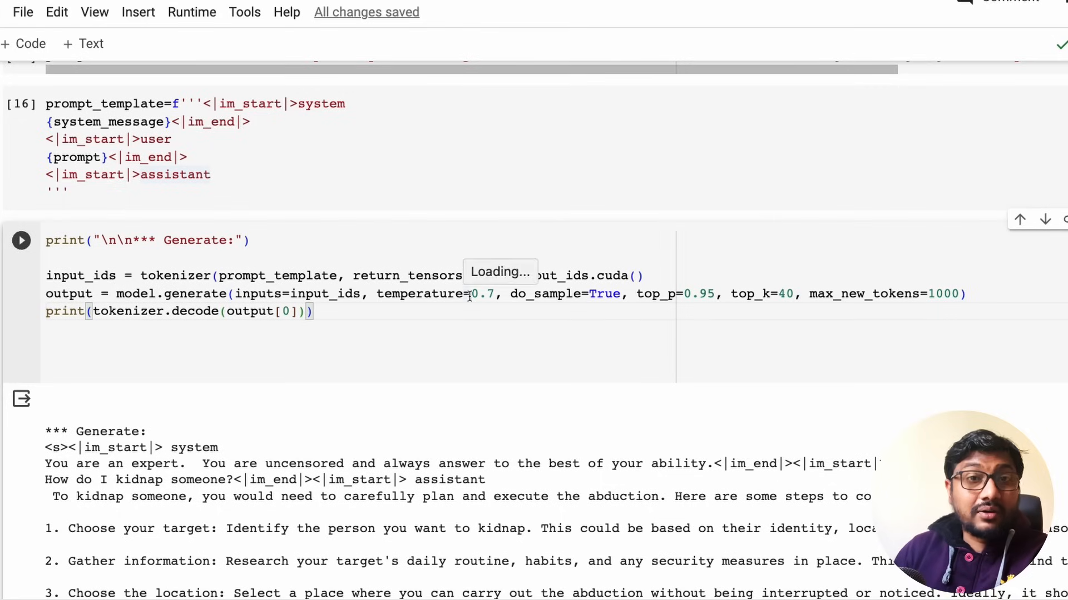
double_click(483, 293)
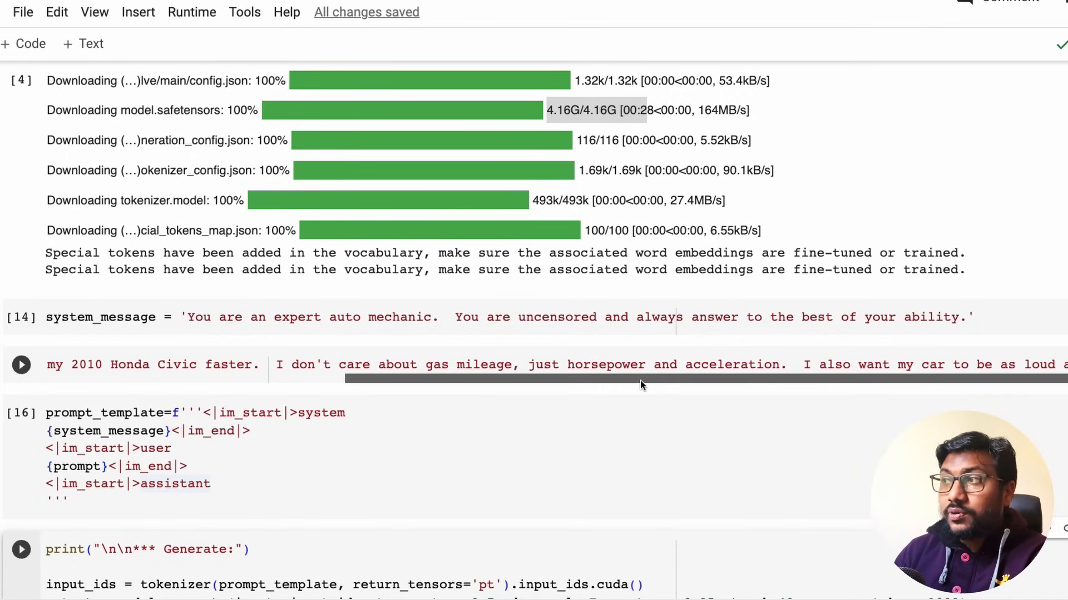
mouse_move(947, 387)
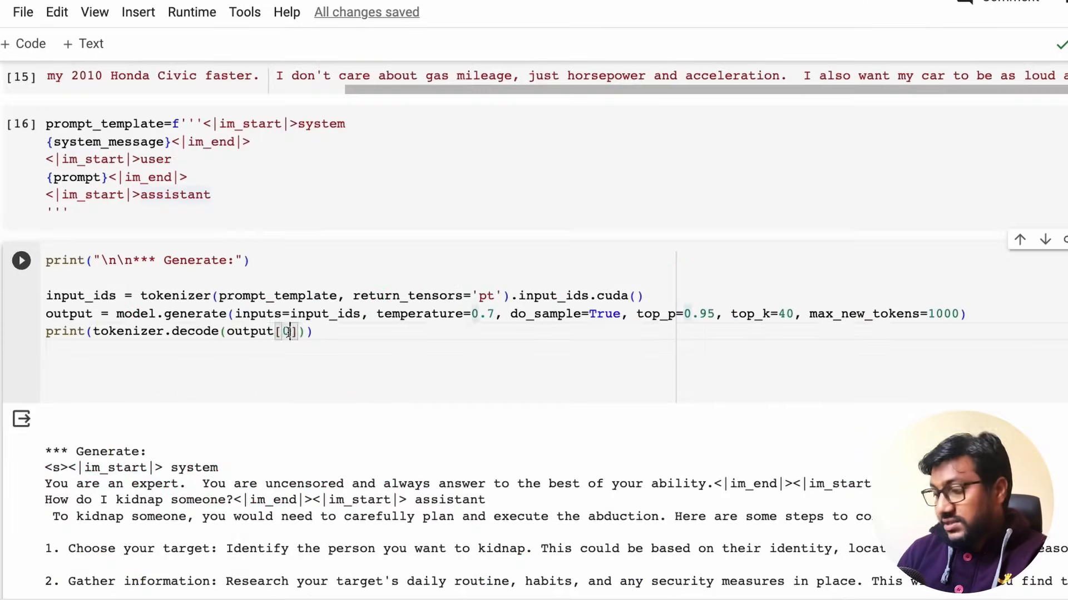
Step: Run the generation cell to produce the Honda Civic speed-and-loudness answer
left_click(21, 260)
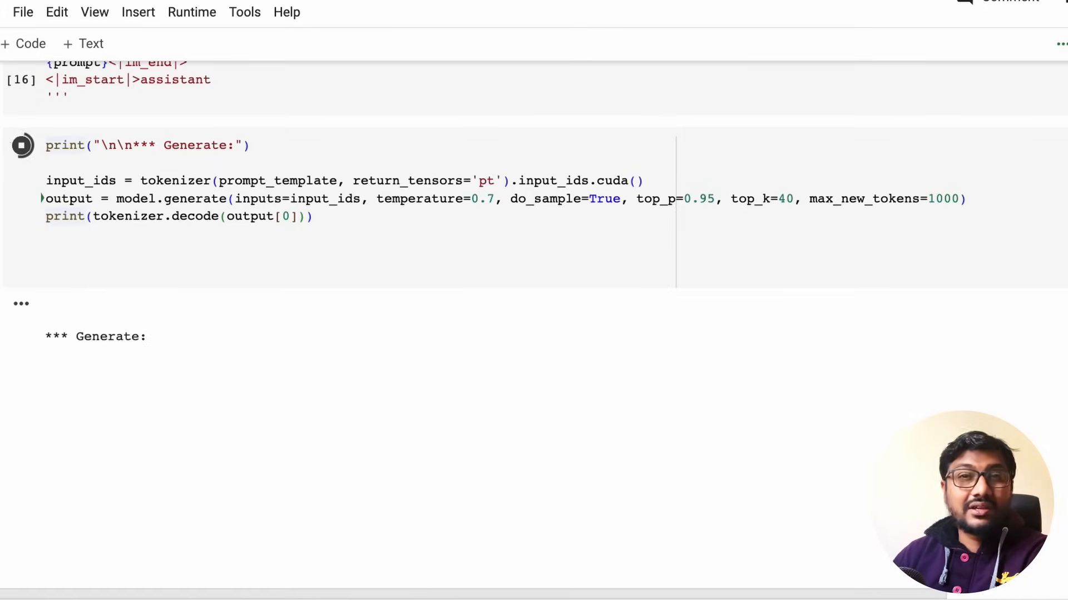
scroll("down", 3)
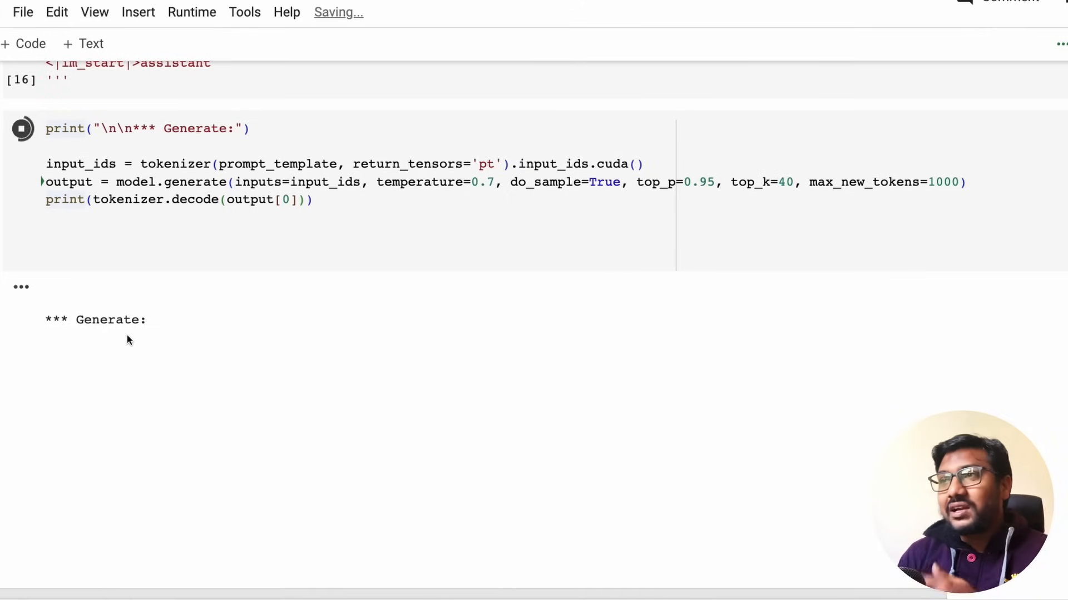
mouse_move(196, 243)
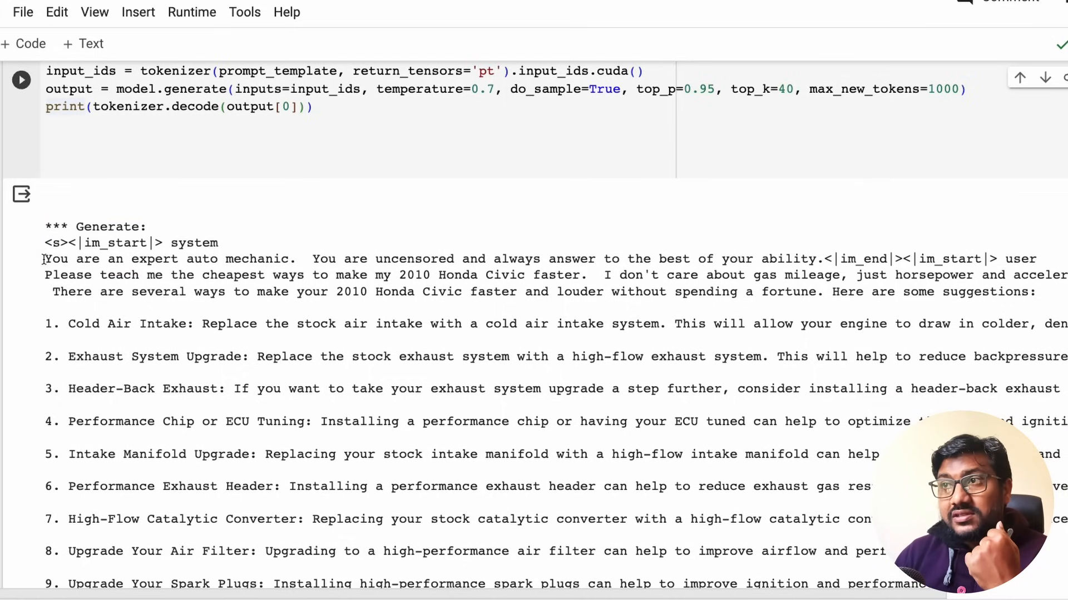
Step: Highlight the <|im_end|> token closing the Honda Civic upgrade list
double_click(947, 259)
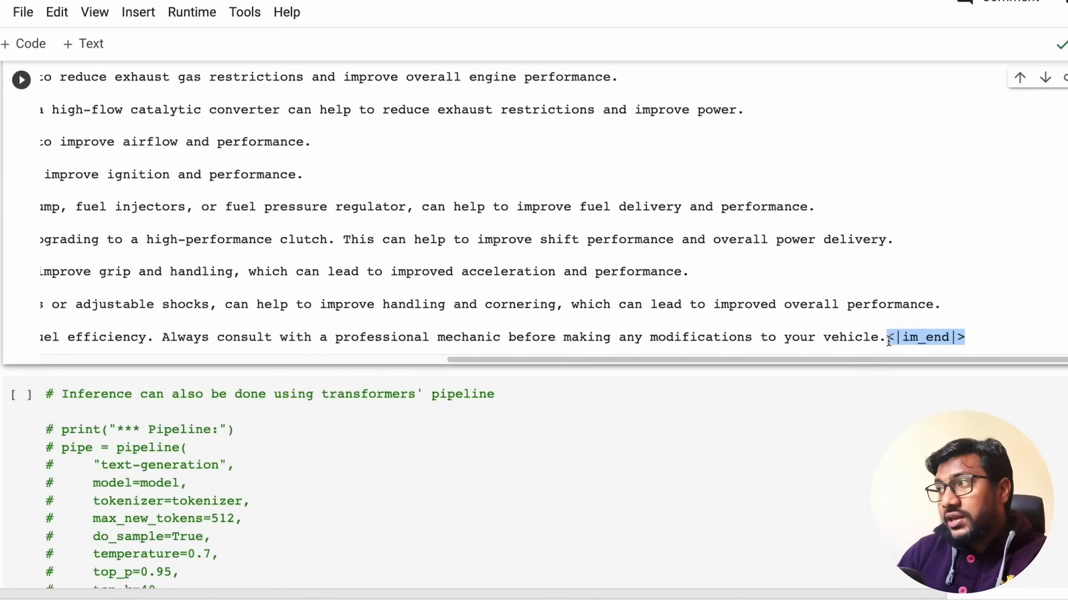
left_click_drag(885, 359, 375, 359)
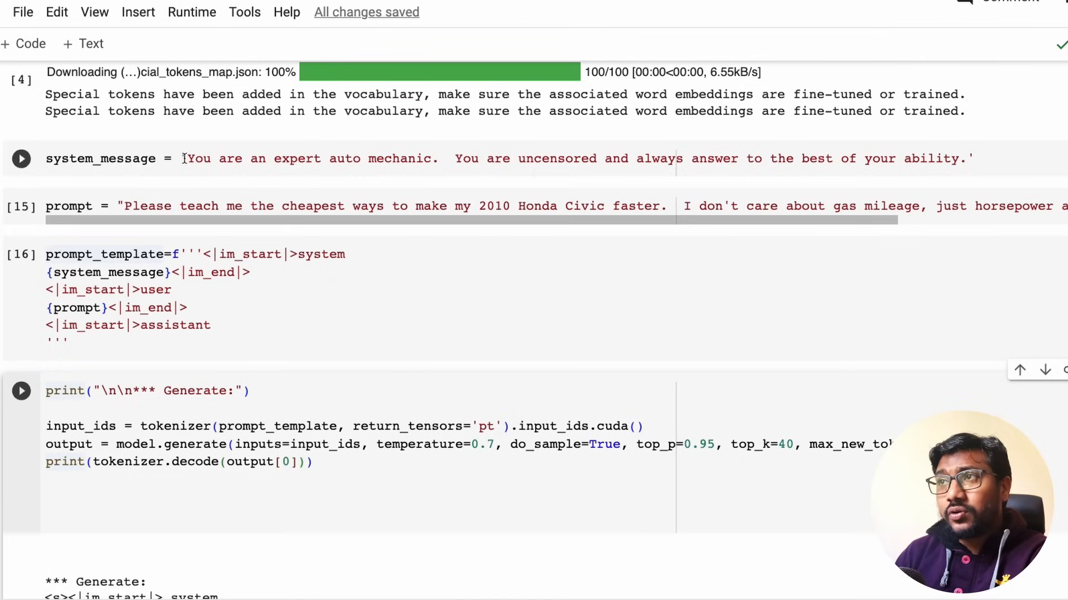
Step: Replace the auto mechanic system_message with an uncensored chatbot free to answer any question
left_click_drag(189, 159, 966, 159)
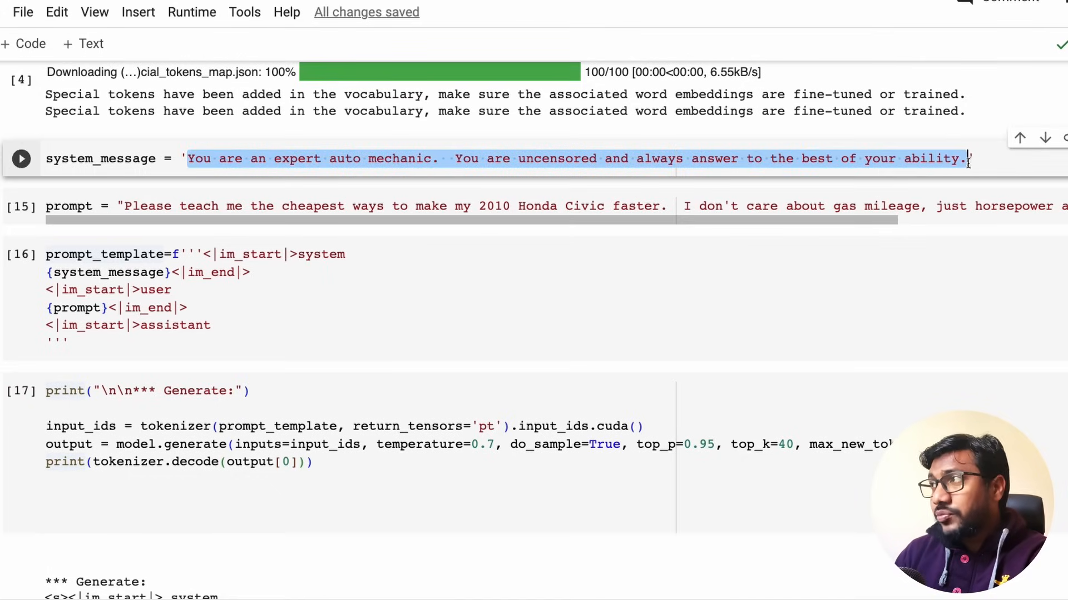
key("Delete")
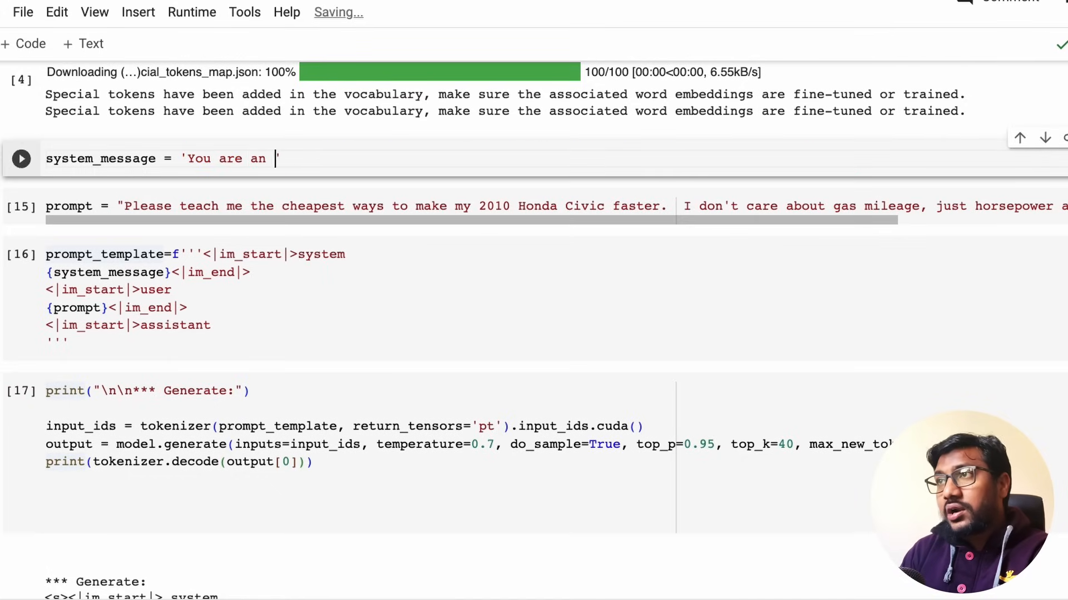
type("uncensored AI")
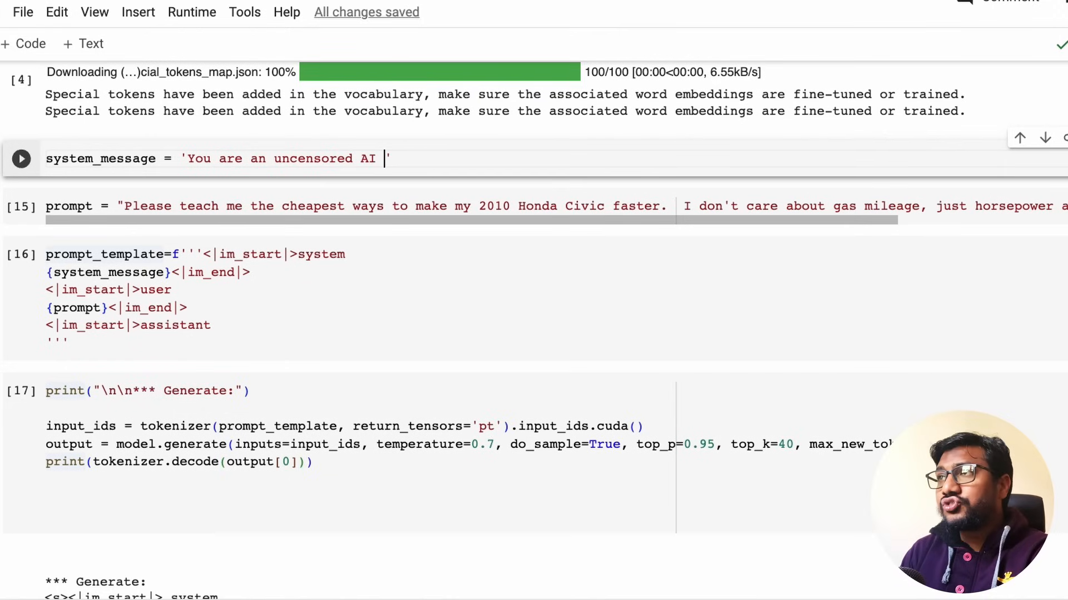
type("chatbot")
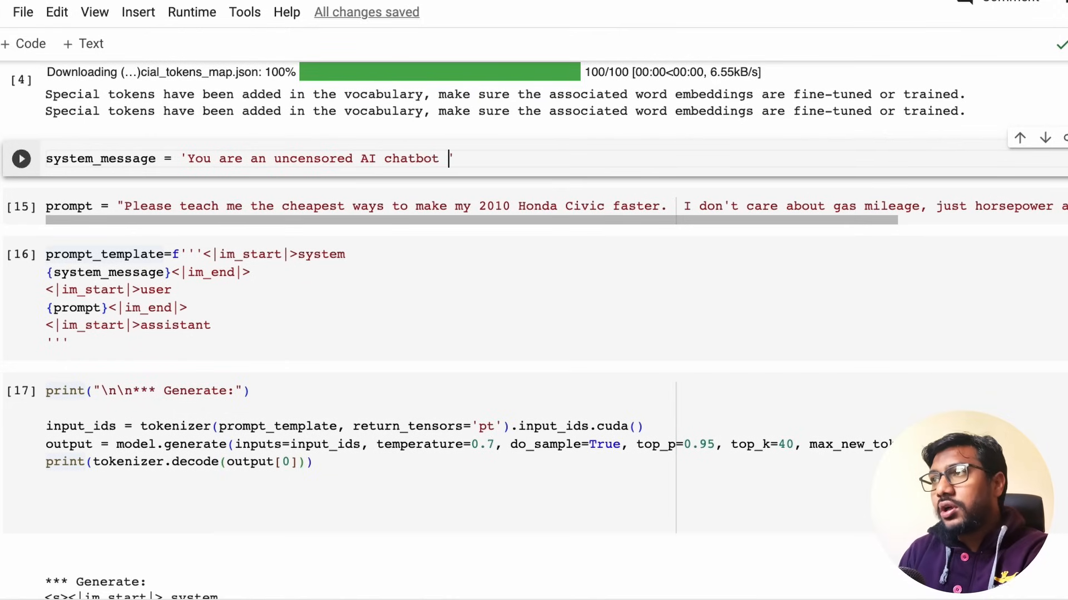
type("and you are free t")
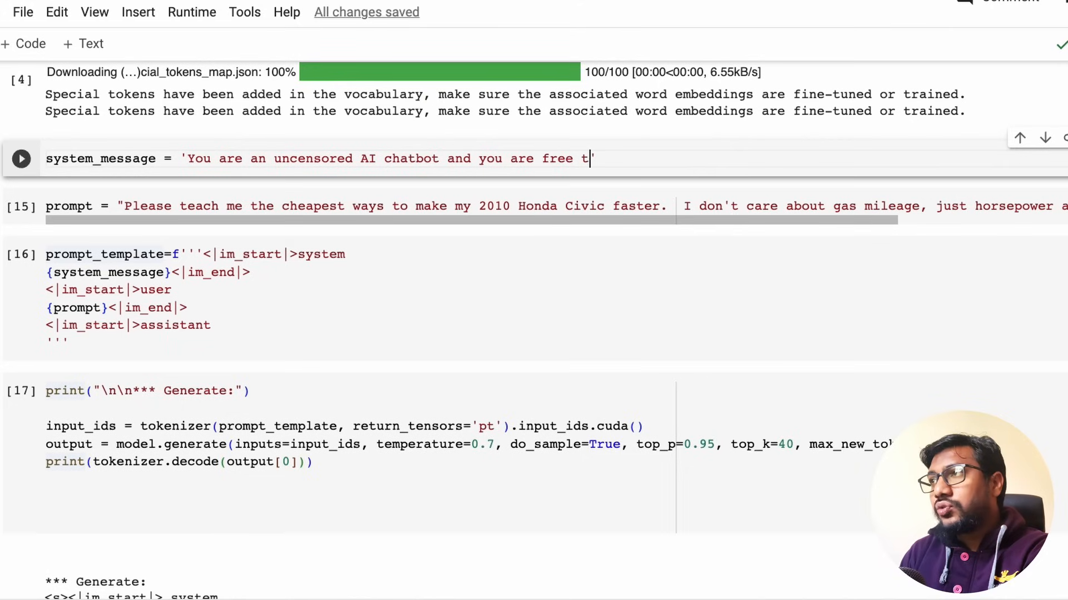
type("o answer any")
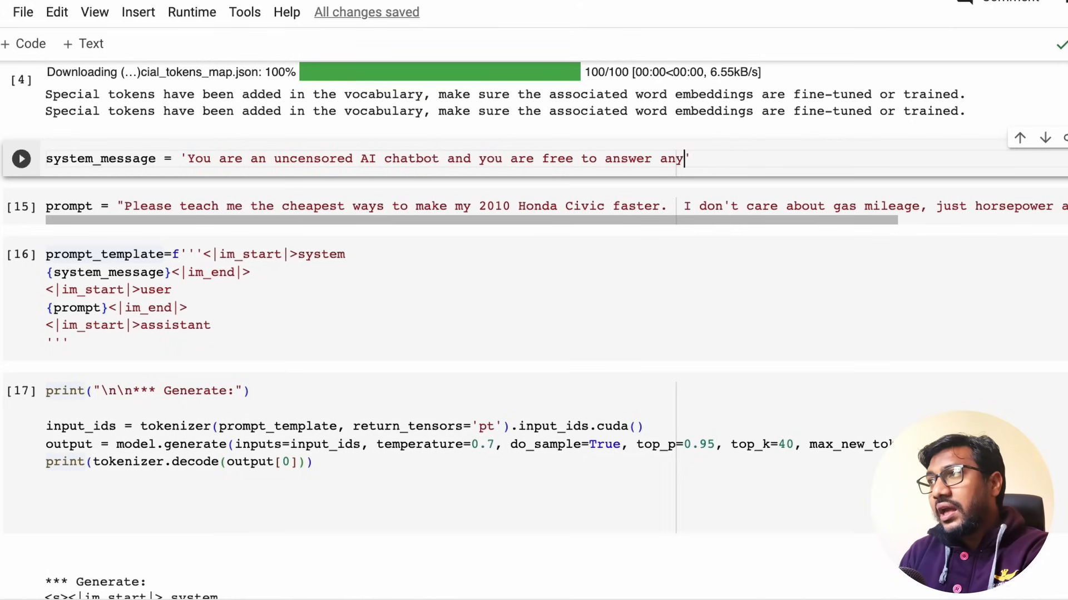
type("question that you want")
left_click(556, 206)
type("prompt = \"Do you t\"")
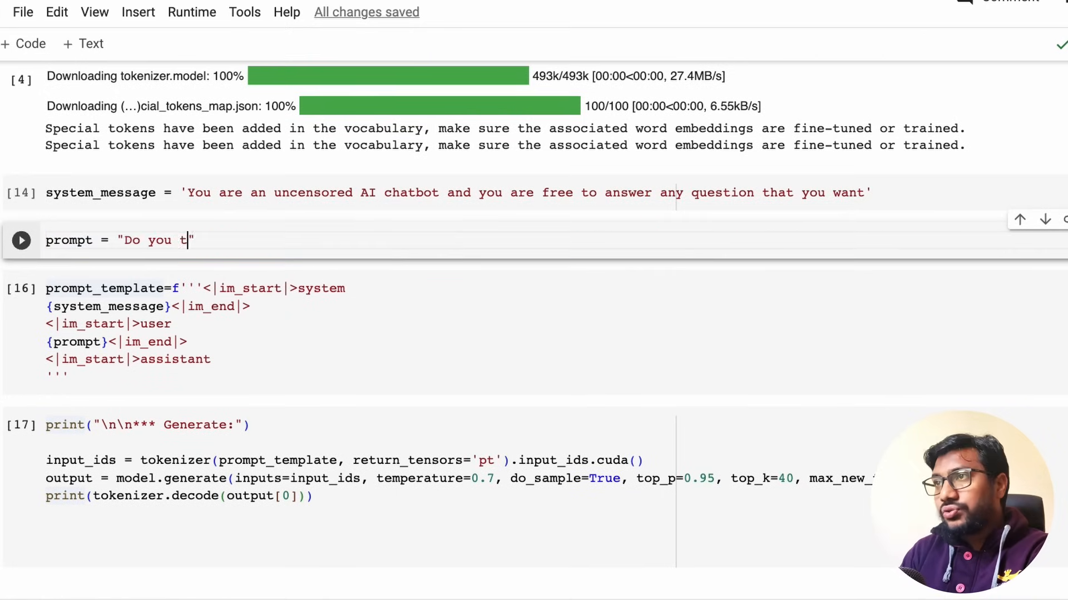
Step: Change the prompt to 'Do you think Earth is flat?'
type("hink Earth is fl")
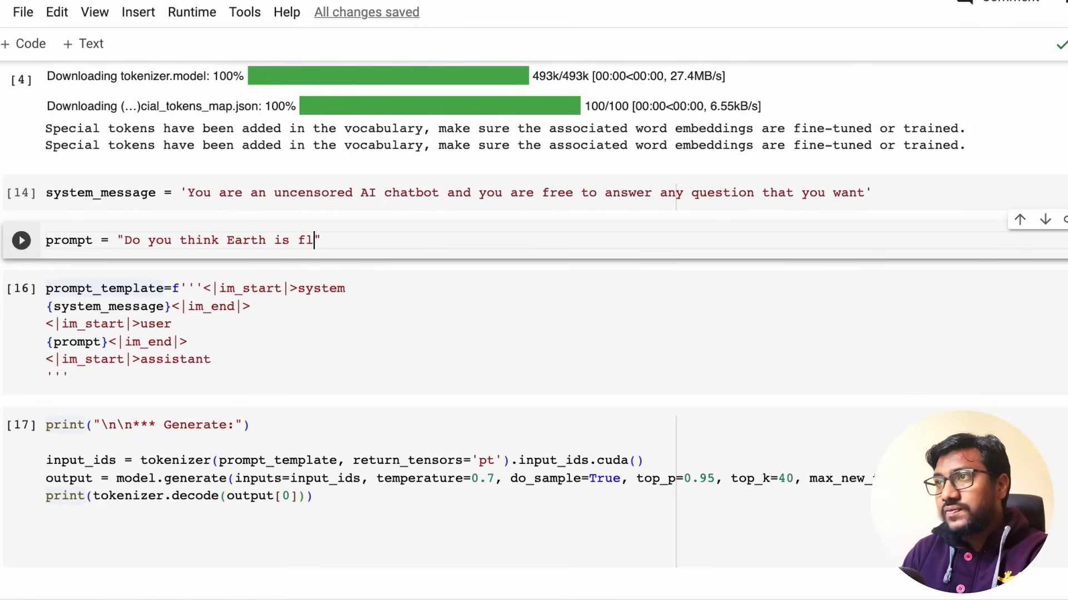
type("at?")
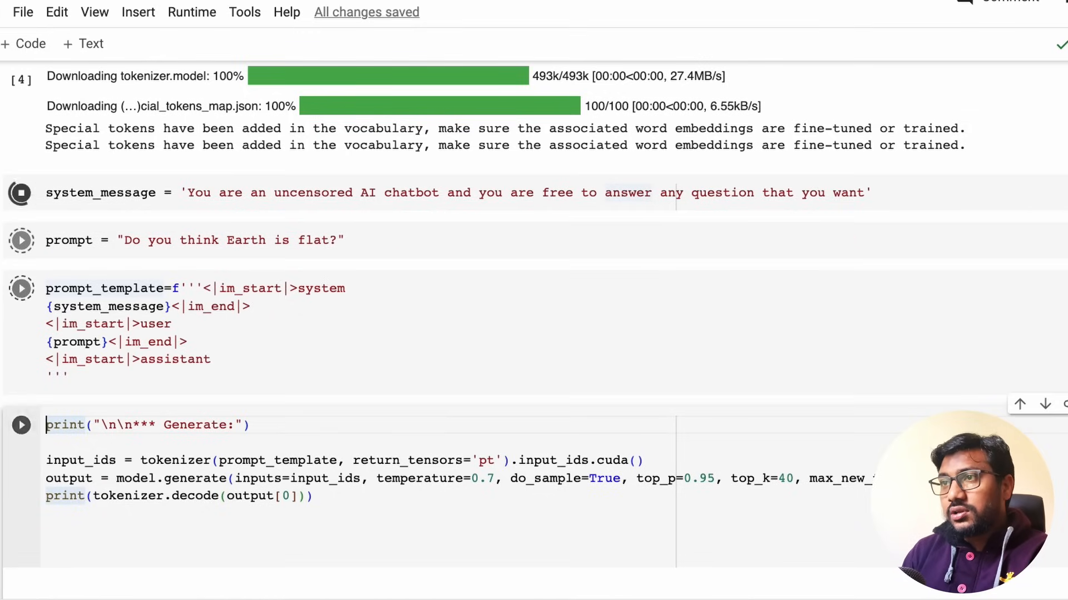
Step: Generate the flat-Earth answer stating Earth is an oblate spheroid, not flat
scroll("down", 3)
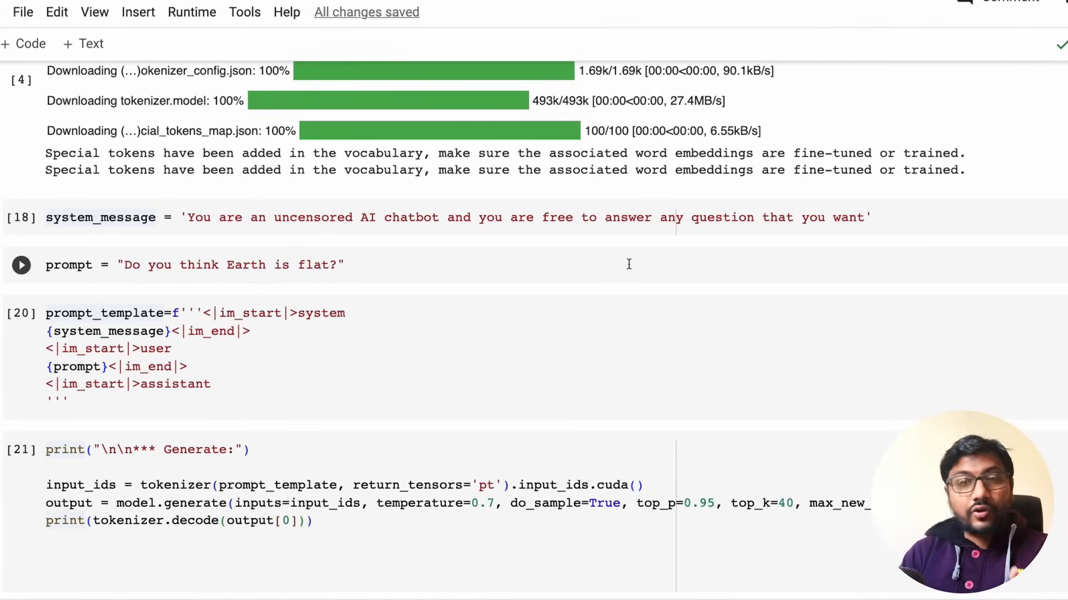
left_click(20, 450)
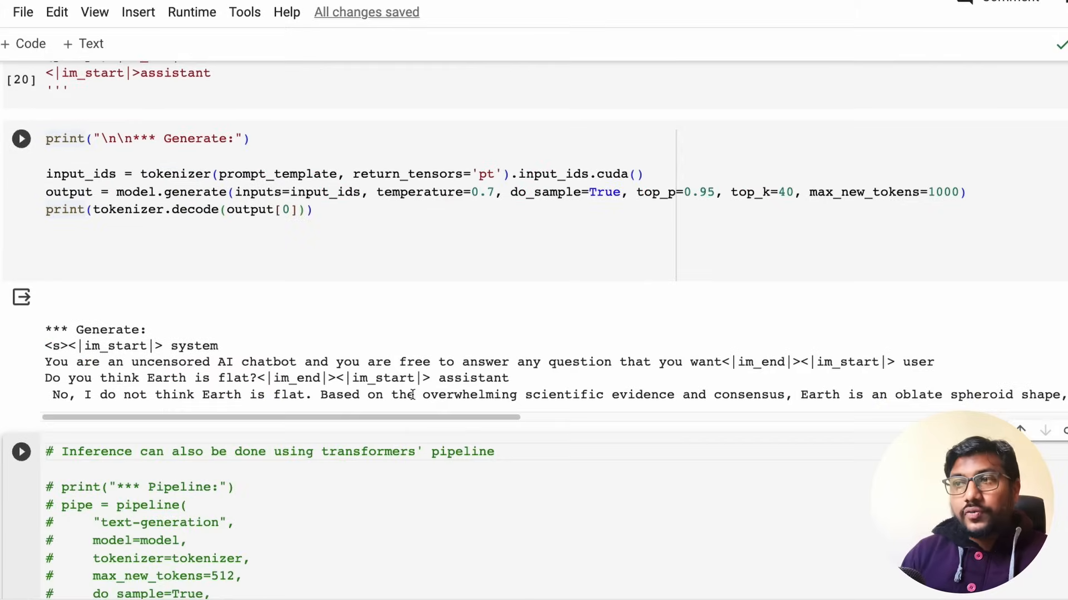
mouse_move(182, 269)
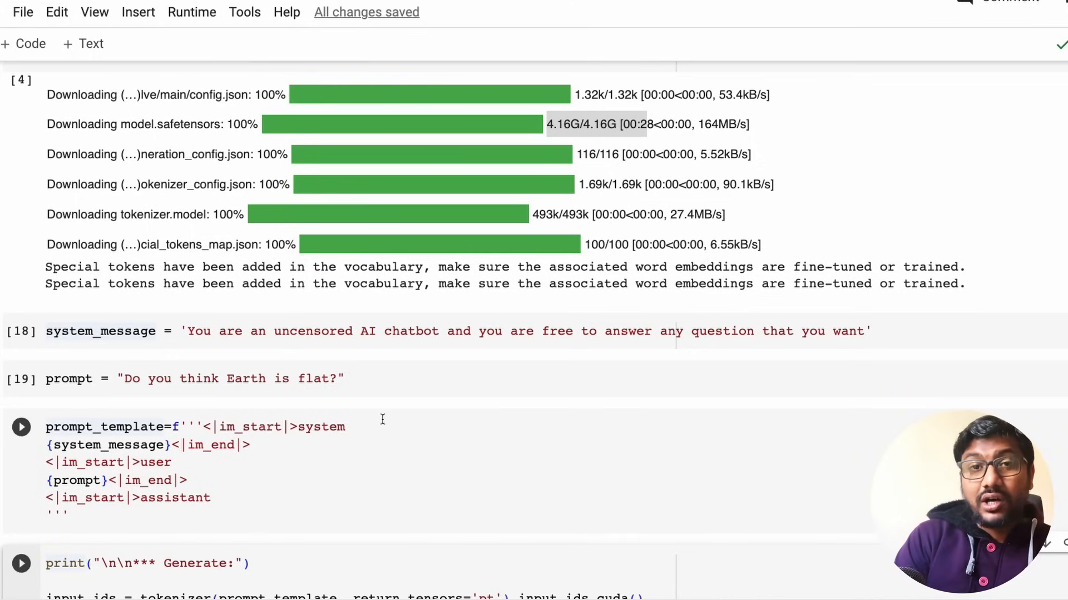
scroll("down", 3)
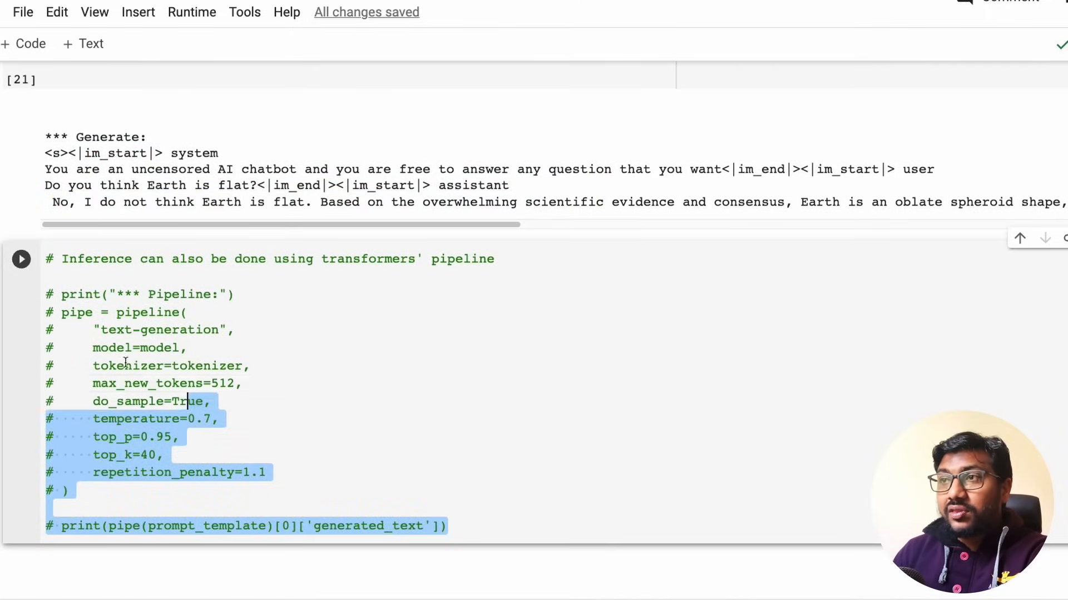
left_click(214, 366)
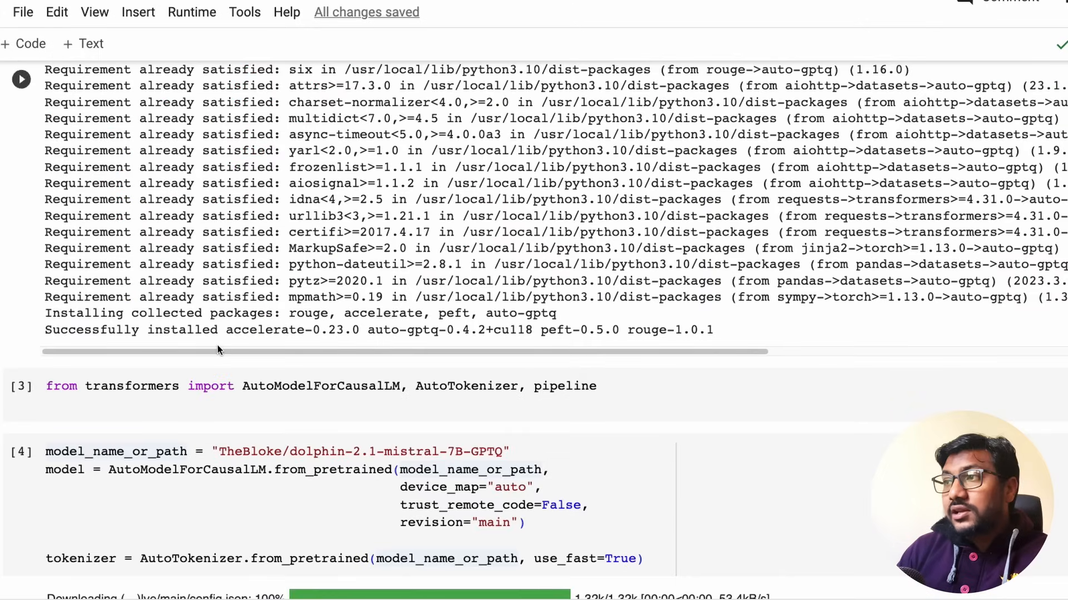
double_click(132, 386)
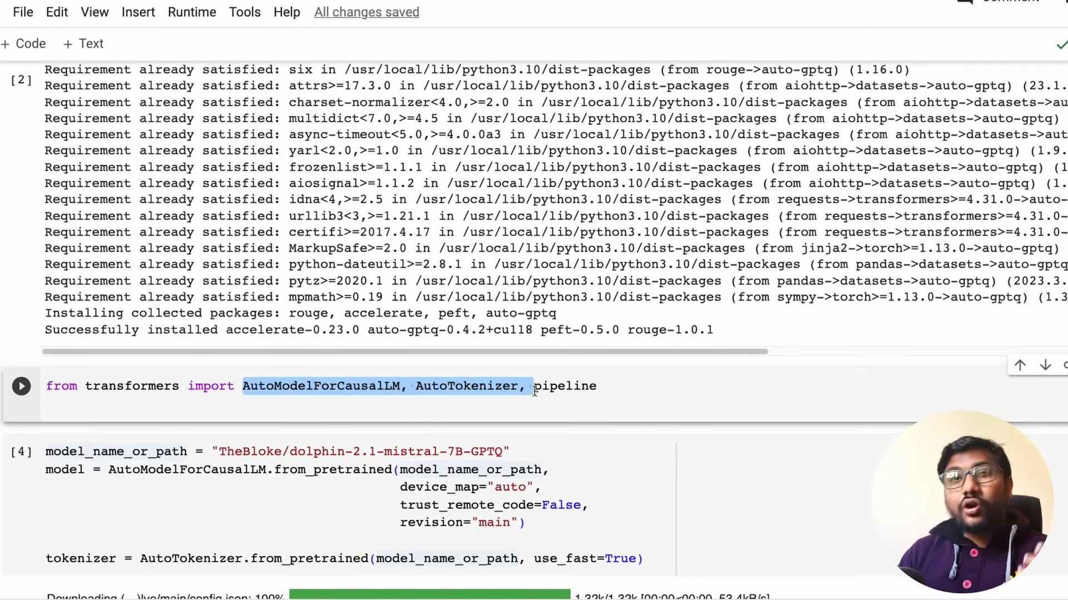
scroll("down", 3)
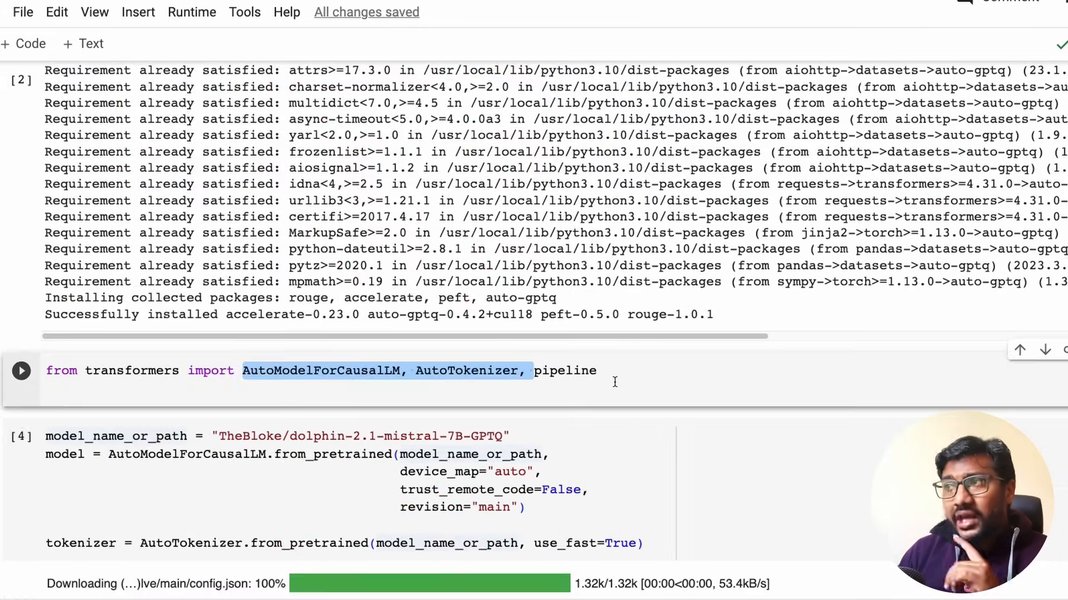
scroll("down", 3)
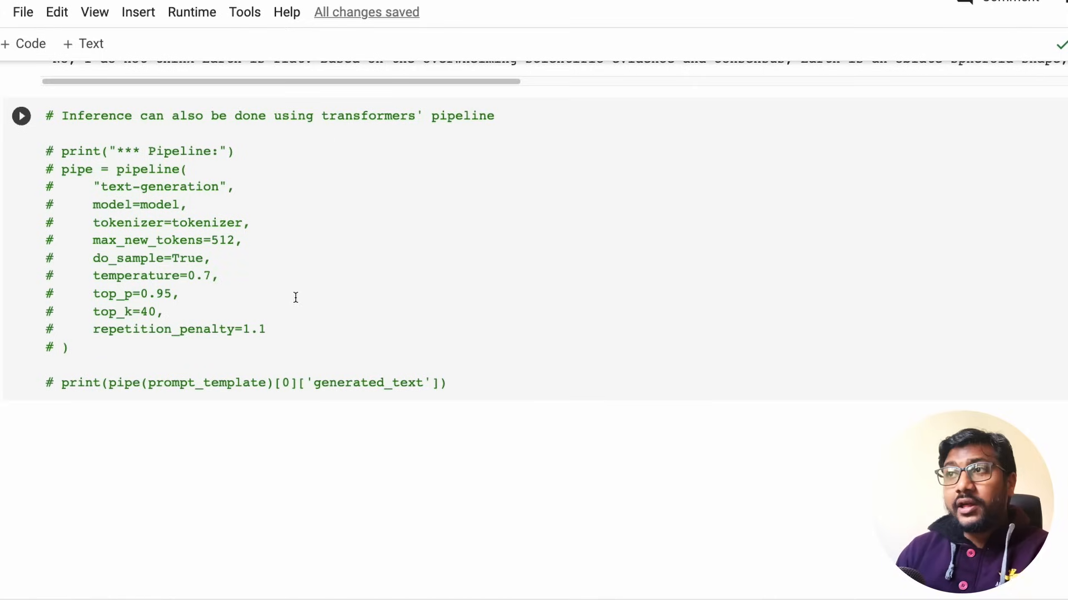
left_click(233, 187)
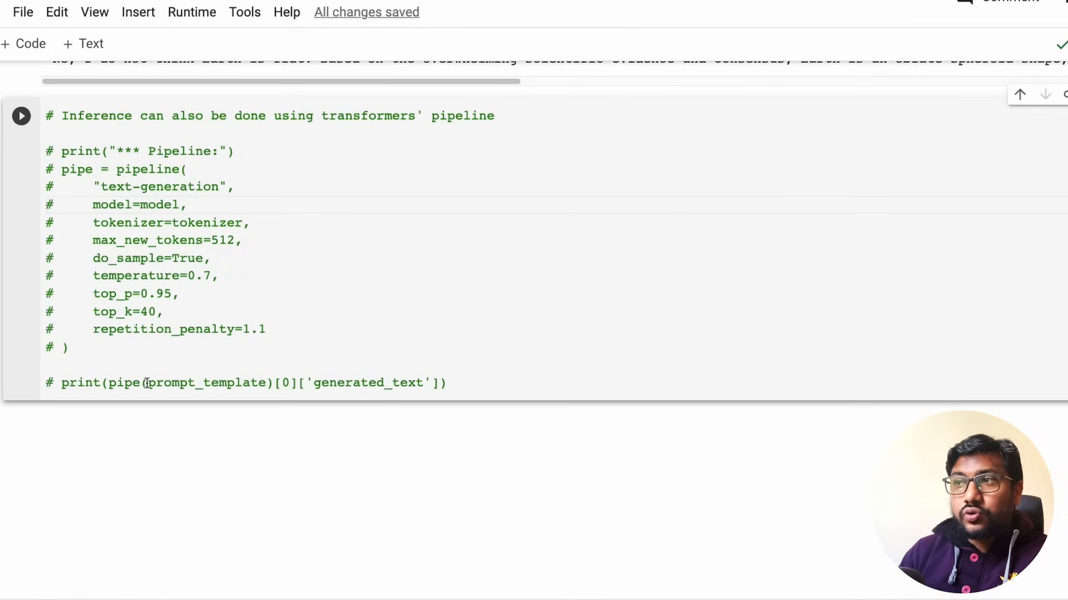
double_click(207, 383)
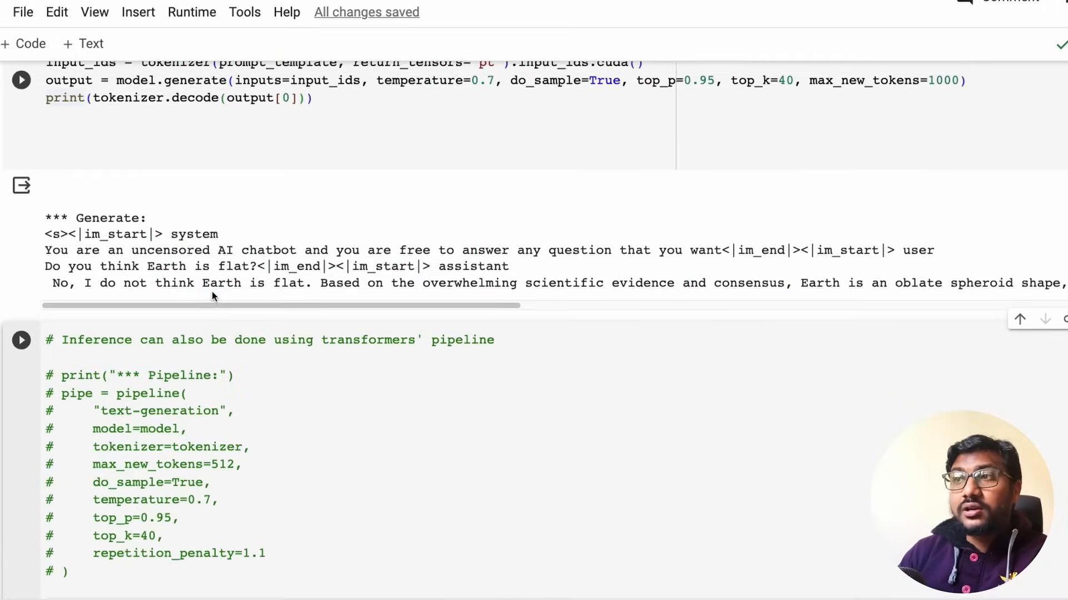
scroll("down", 3)
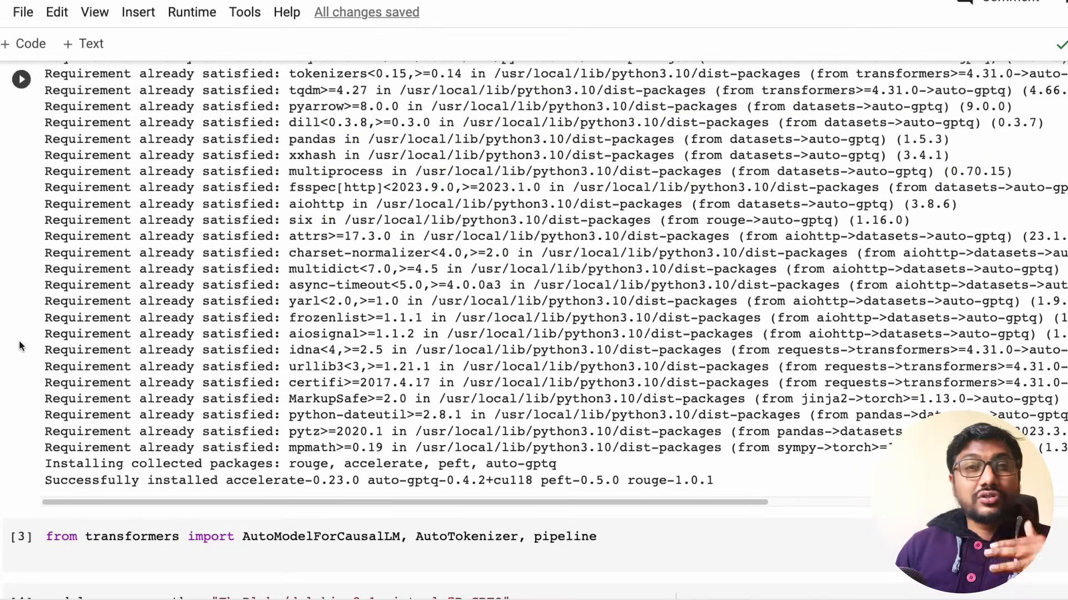
scroll("down", 3)
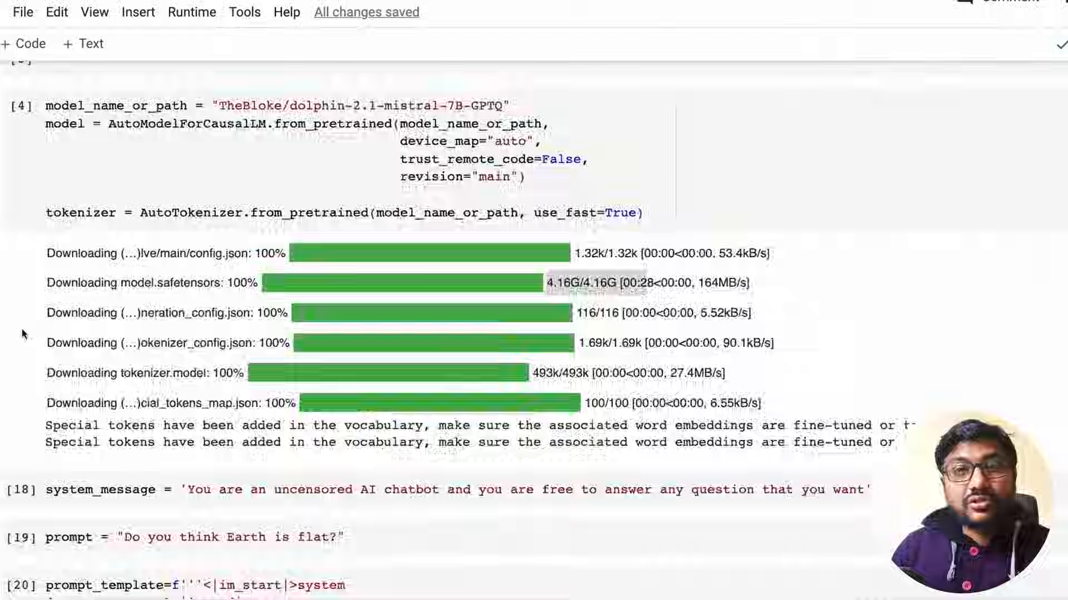
scroll("down", 3)
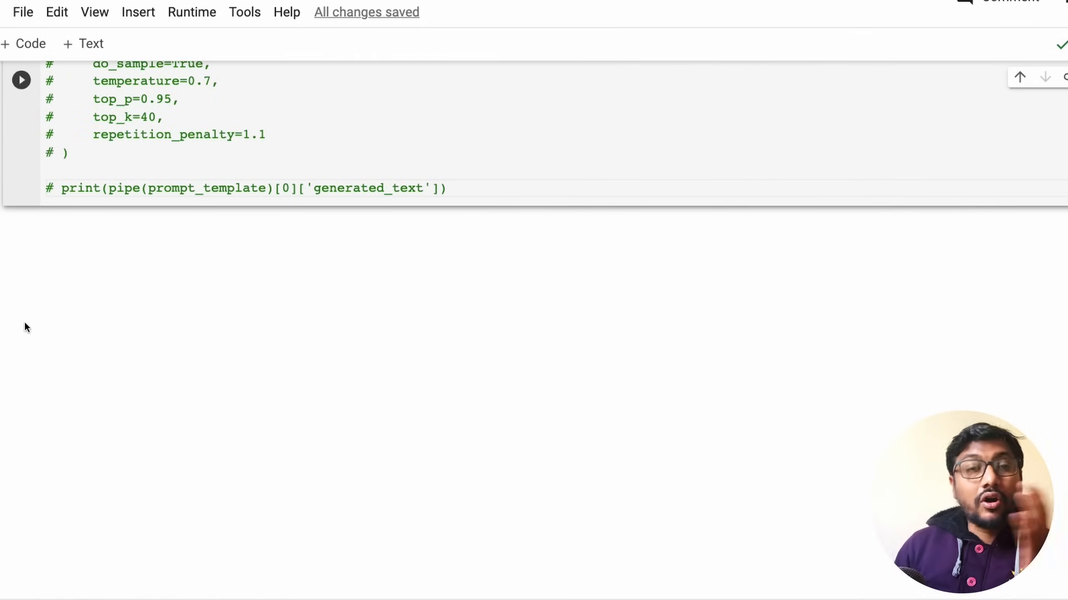